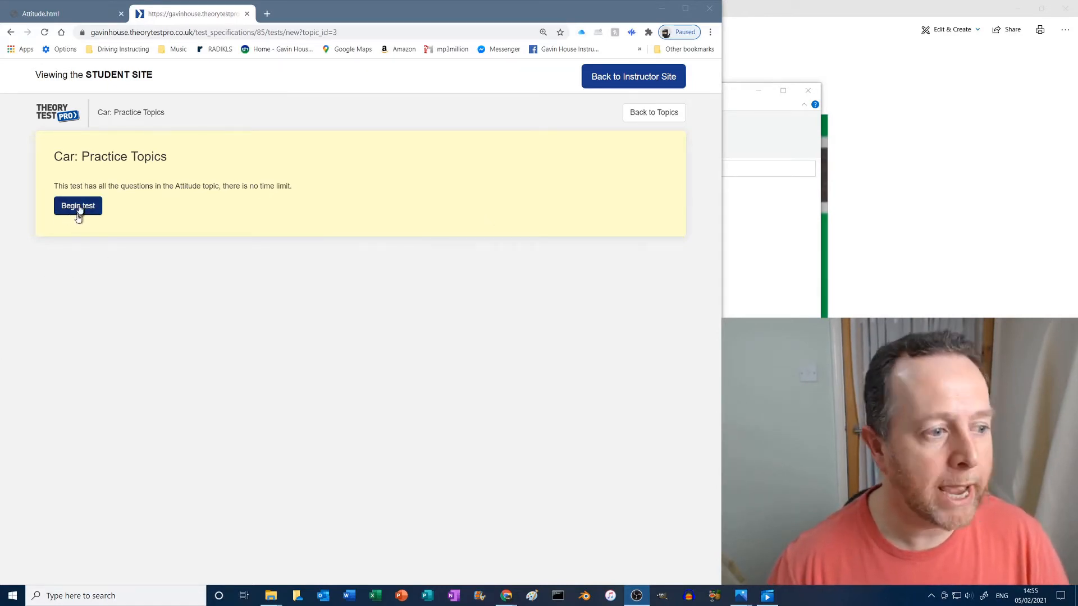
# Begin the Attitude test and answer the pelican crossing question: give way to pedestrians already crossing.
pyautogui.click(77, 206)
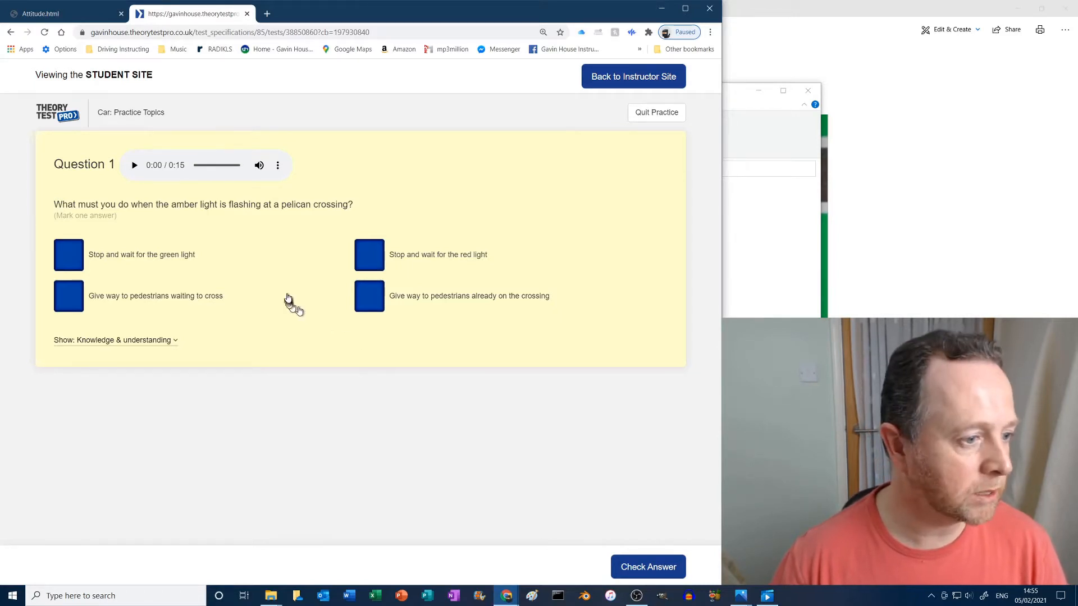
pyautogui.moveTo(129, 213)
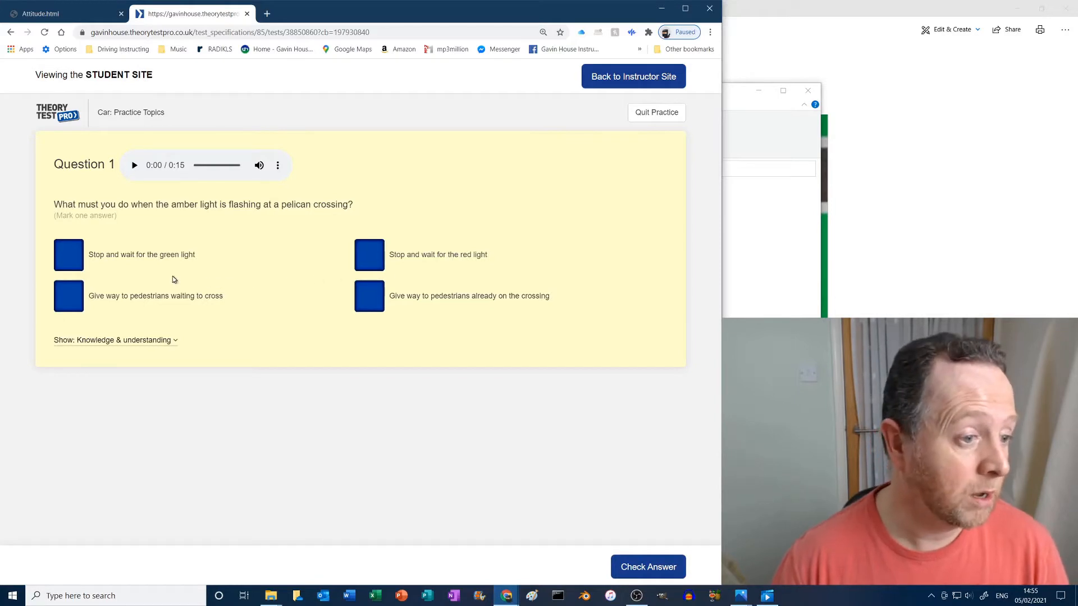
pyautogui.moveTo(172, 273)
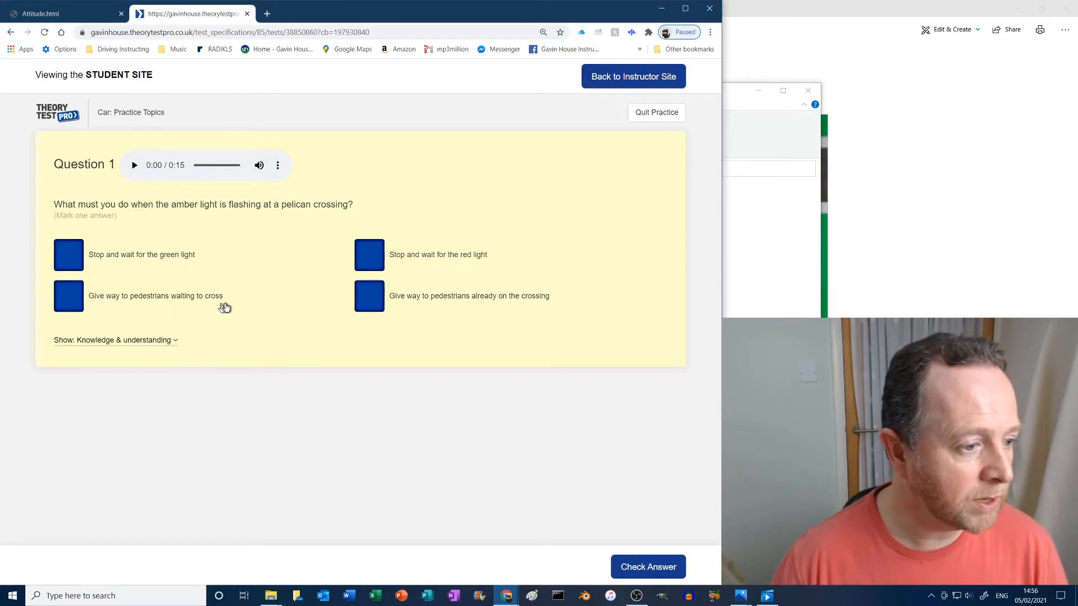
pyautogui.moveTo(519, 304)
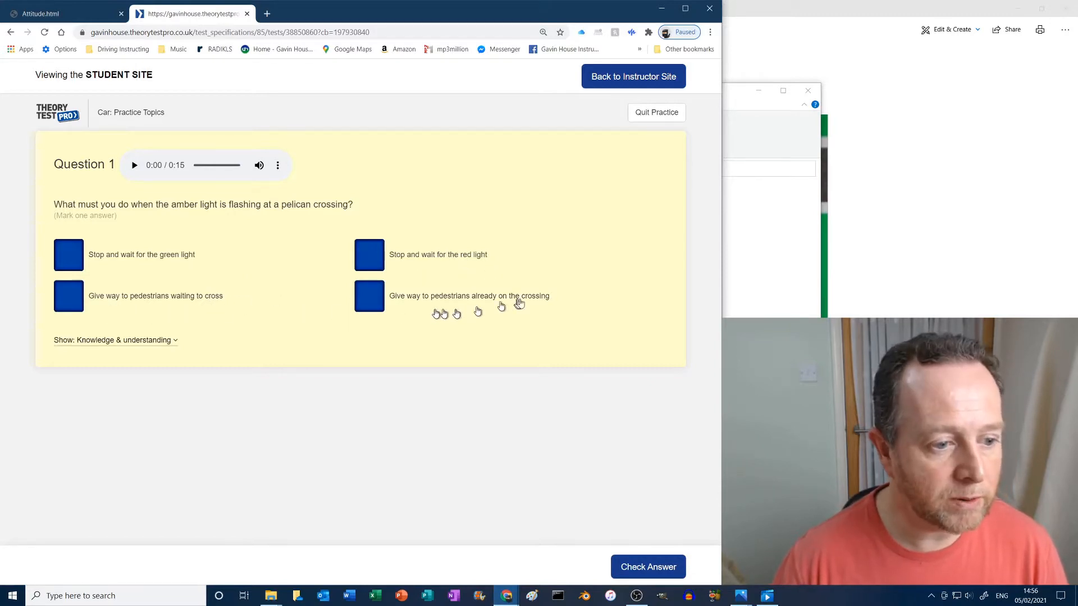
pyautogui.click(369, 296)
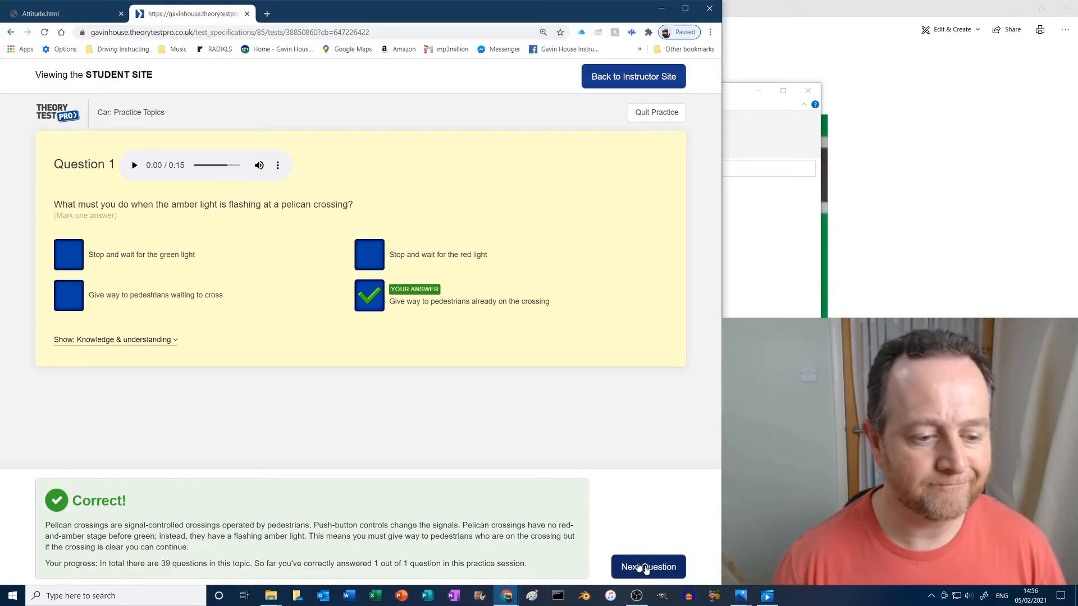
# On question 2, open big_rigs_turn.jpg in Photos, then reposition and enlarge the lorry photo.
pyautogui.click(646, 566)
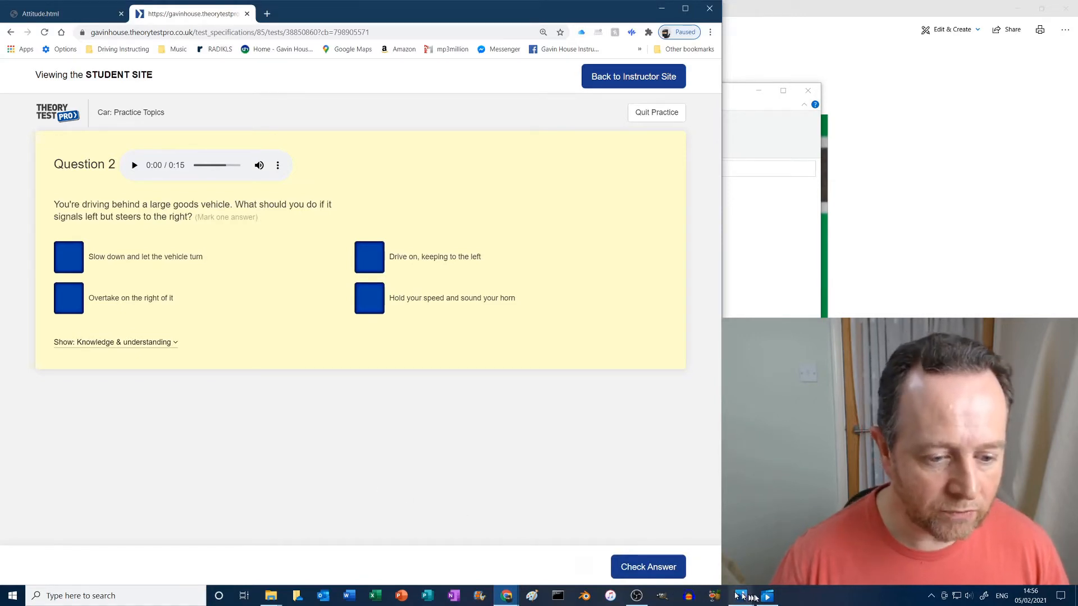
pyautogui.click(742, 595)
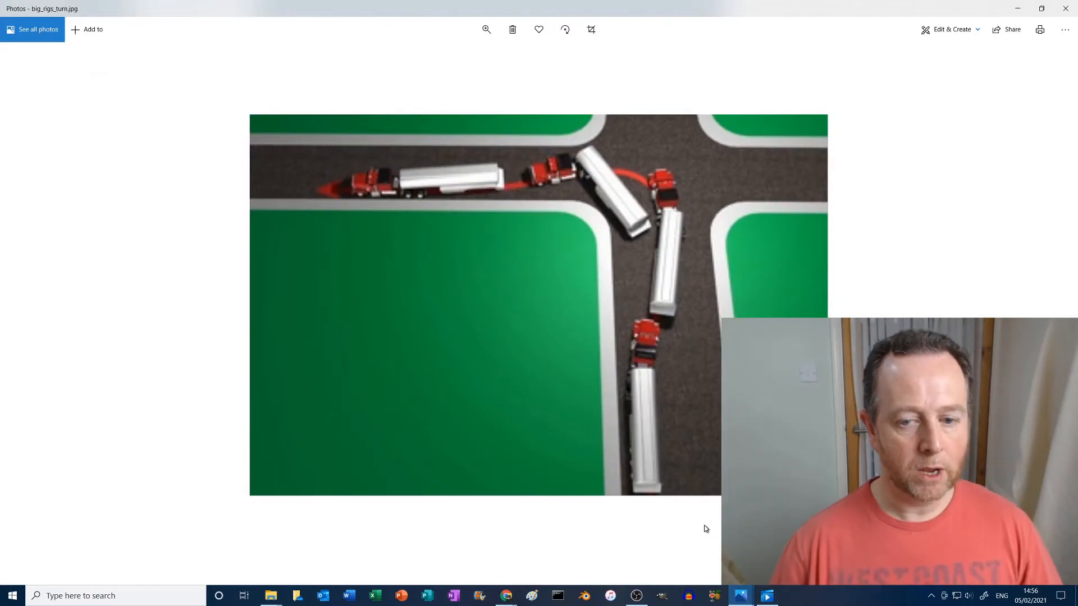
pyautogui.moveTo(801, 314)
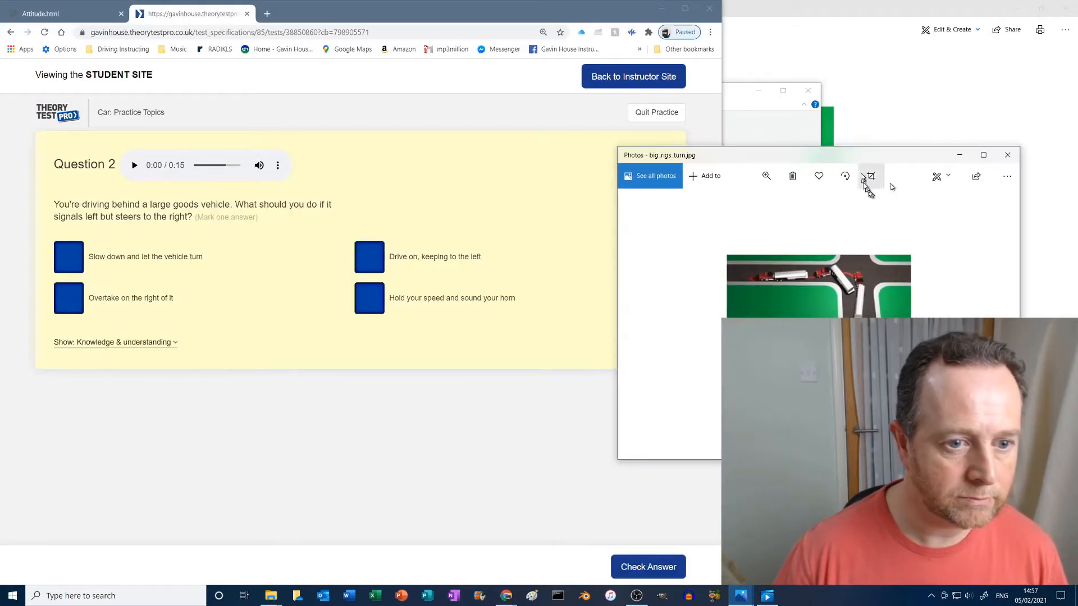
pyautogui.moveTo(674, 155); pyautogui.dragTo(344, 98)
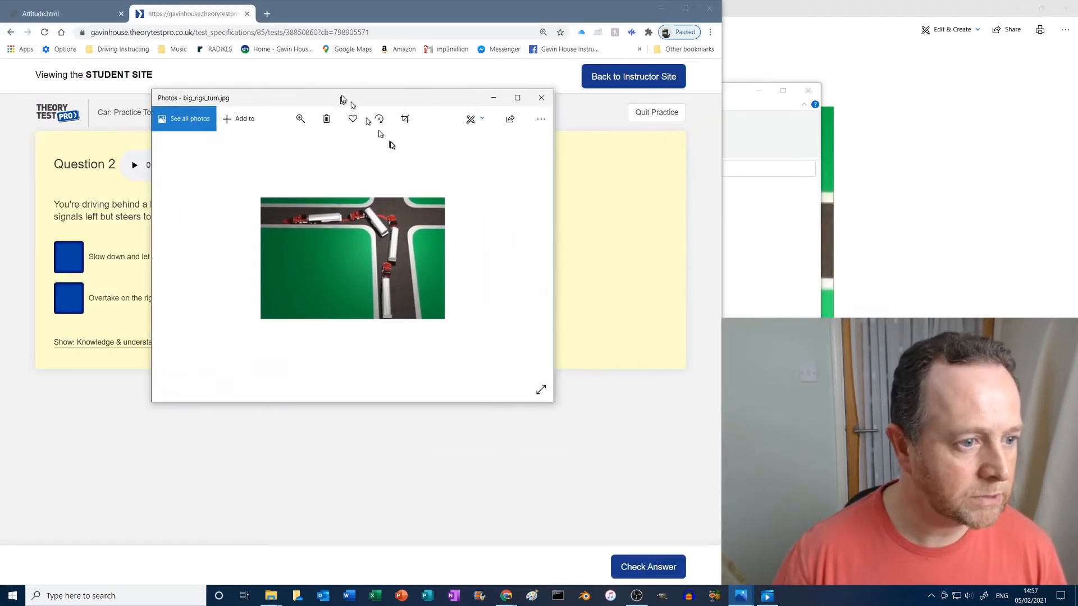
pyautogui.click(301, 119)
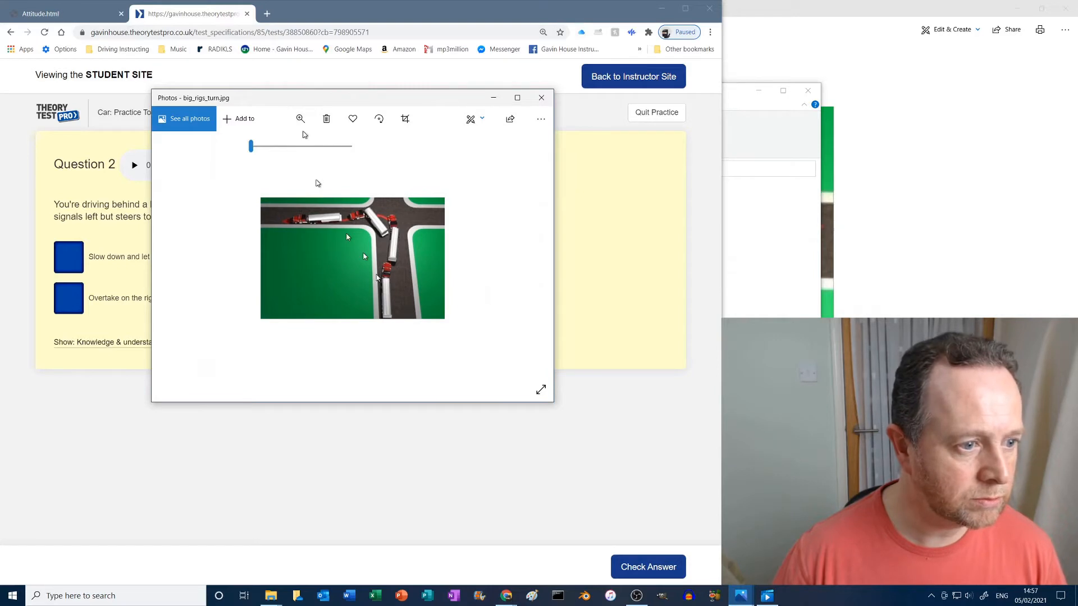
pyautogui.moveTo(251, 145); pyautogui.dragTo(284, 145)
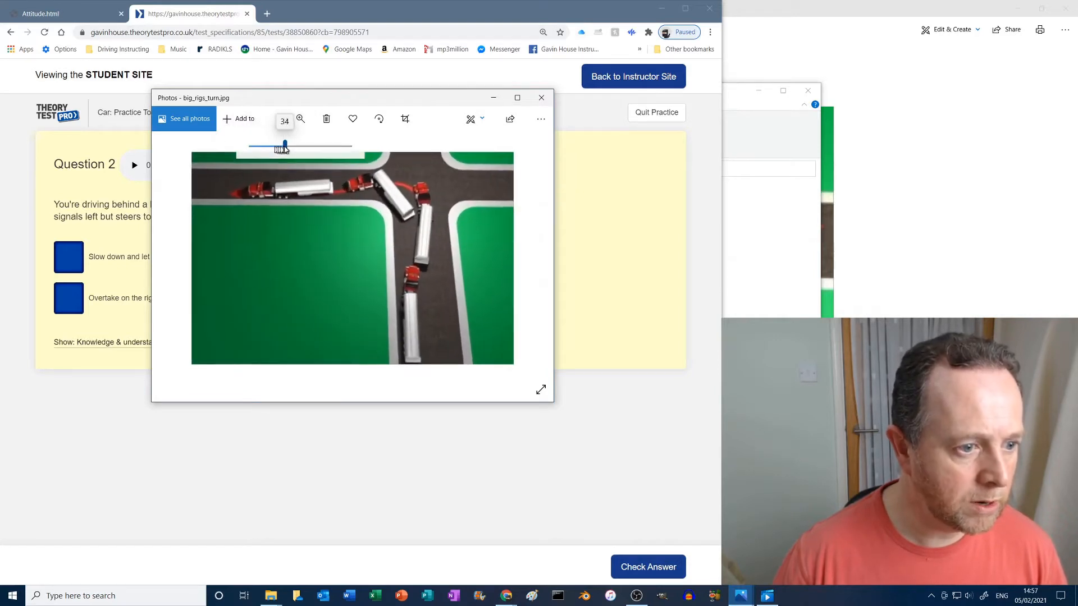
pyautogui.moveTo(284, 145); pyautogui.dragTo(287, 145)
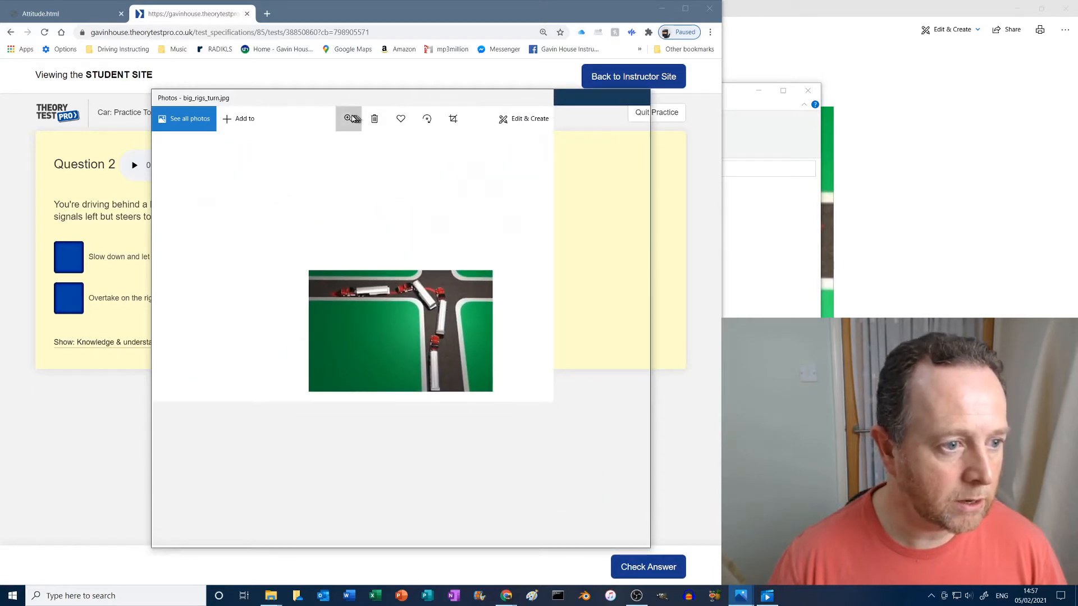
pyautogui.click(348, 119)
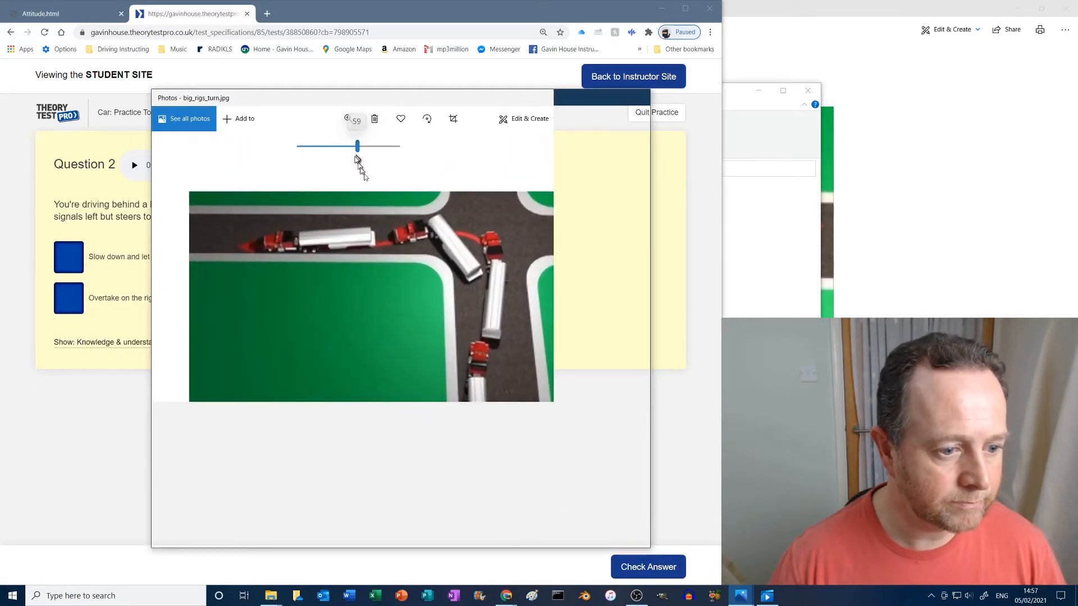
pyautogui.moveTo(557, 397)
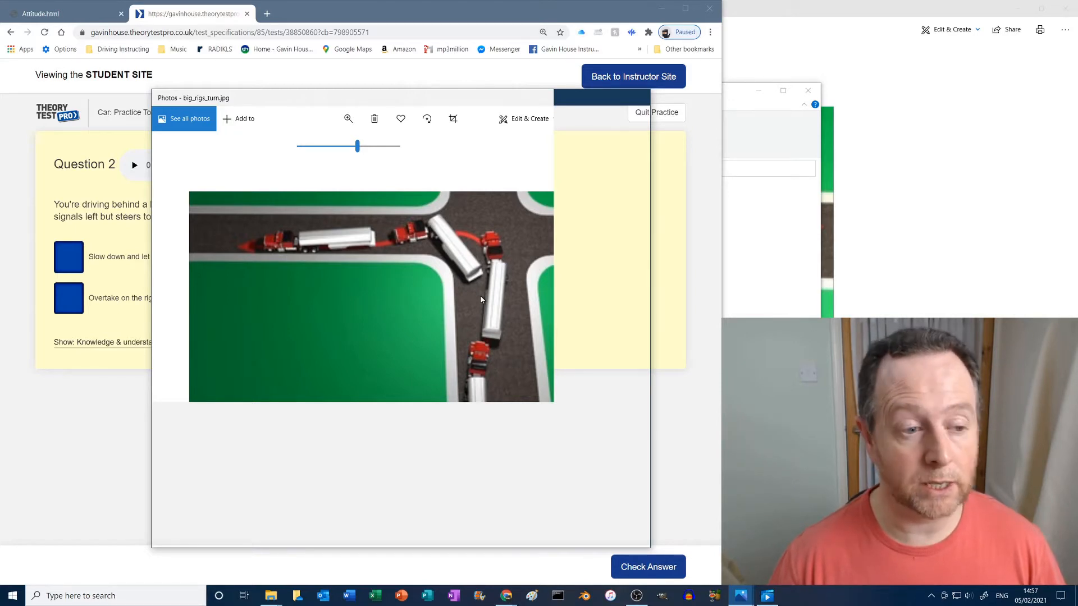
pyautogui.moveTo(483, 338)
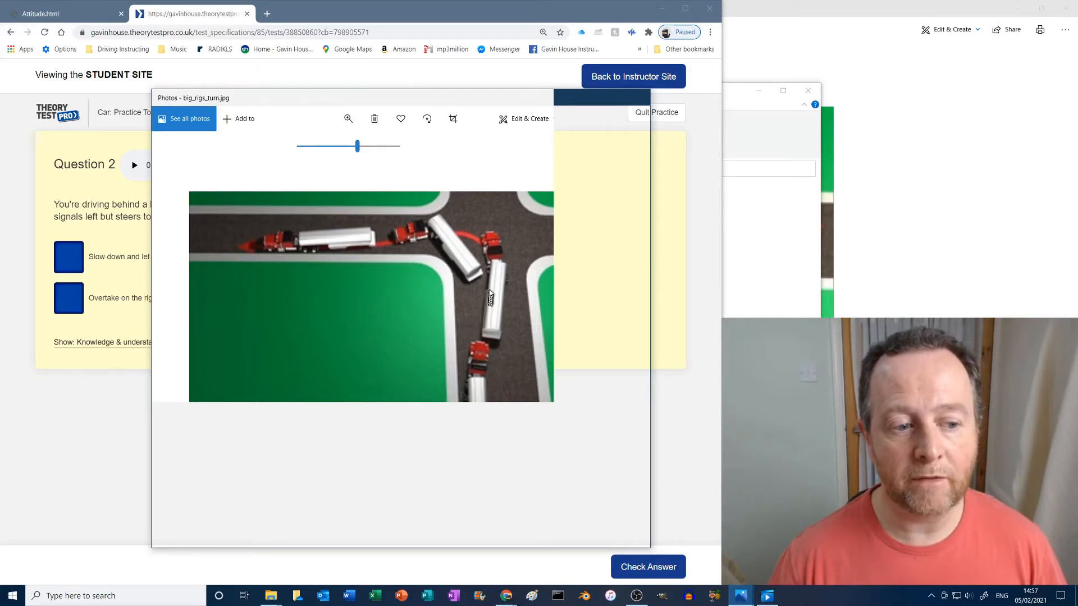
pyautogui.moveTo(506, 257)
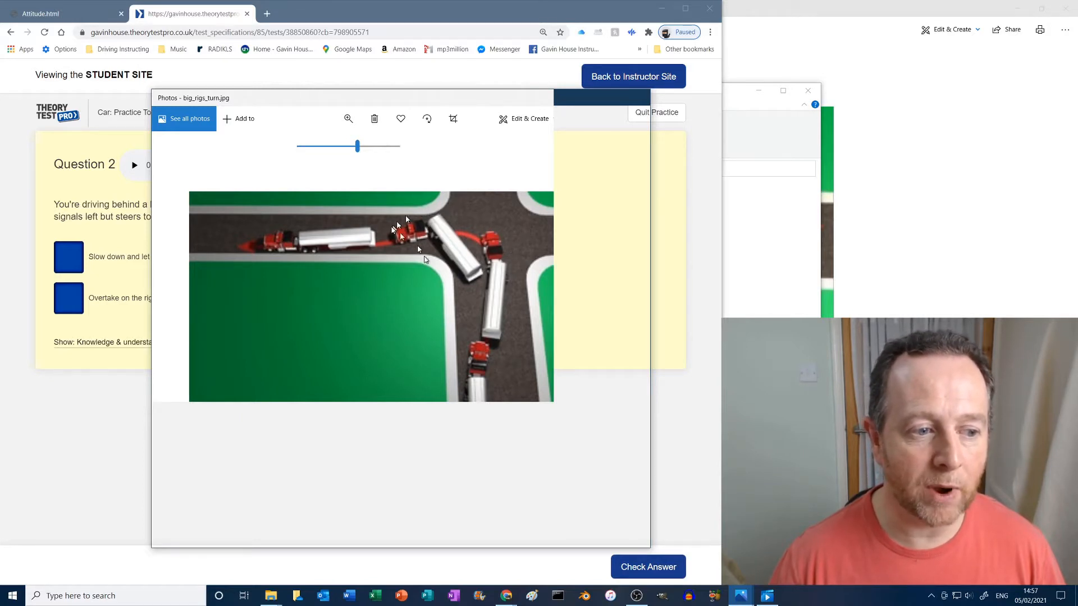
pyautogui.moveTo(412, 250)
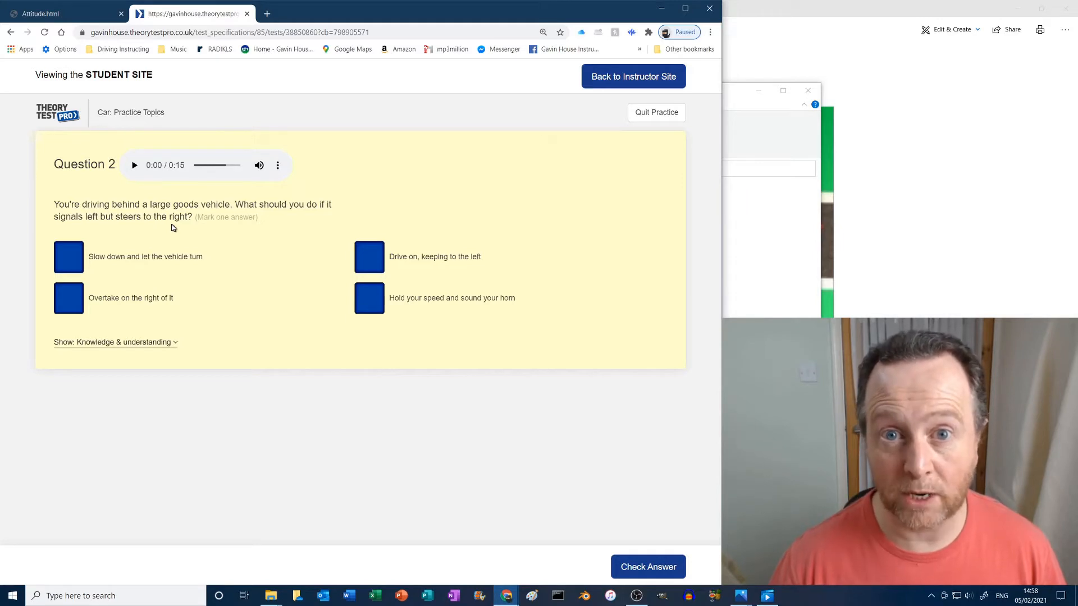
pyautogui.moveTo(110, 271)
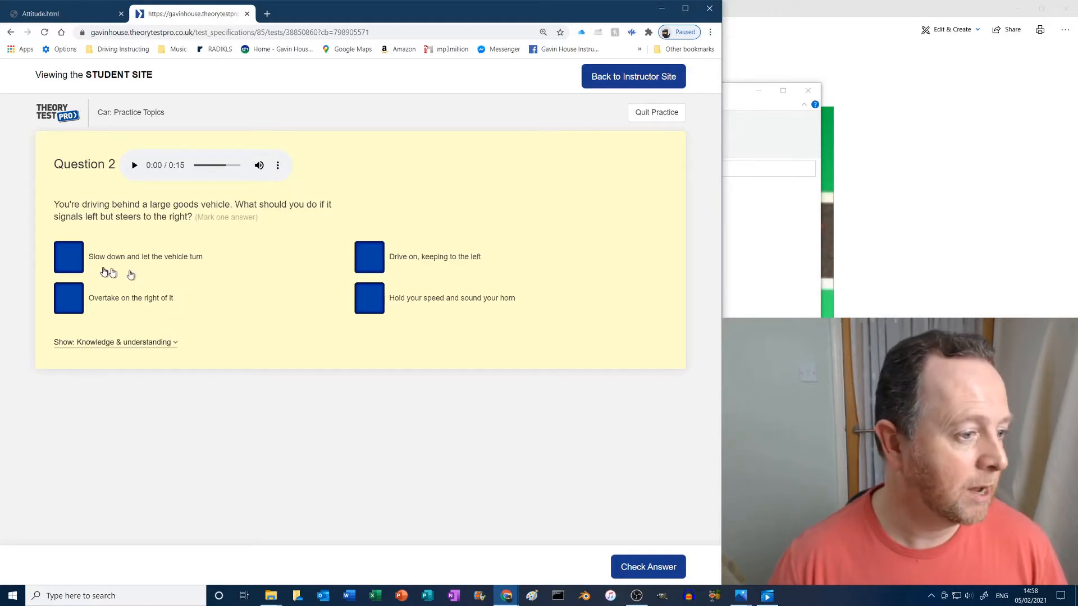
# Answer 'Slow down and let the vehicle turn' for question 2, then go to question 3.
pyautogui.click(68, 257)
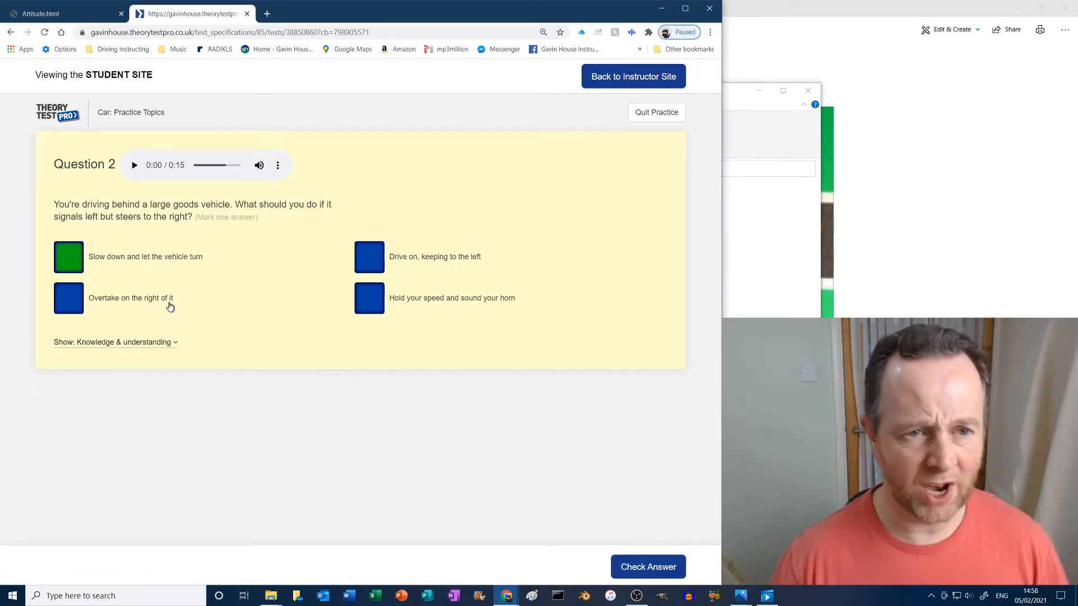
pyautogui.moveTo(493, 310)
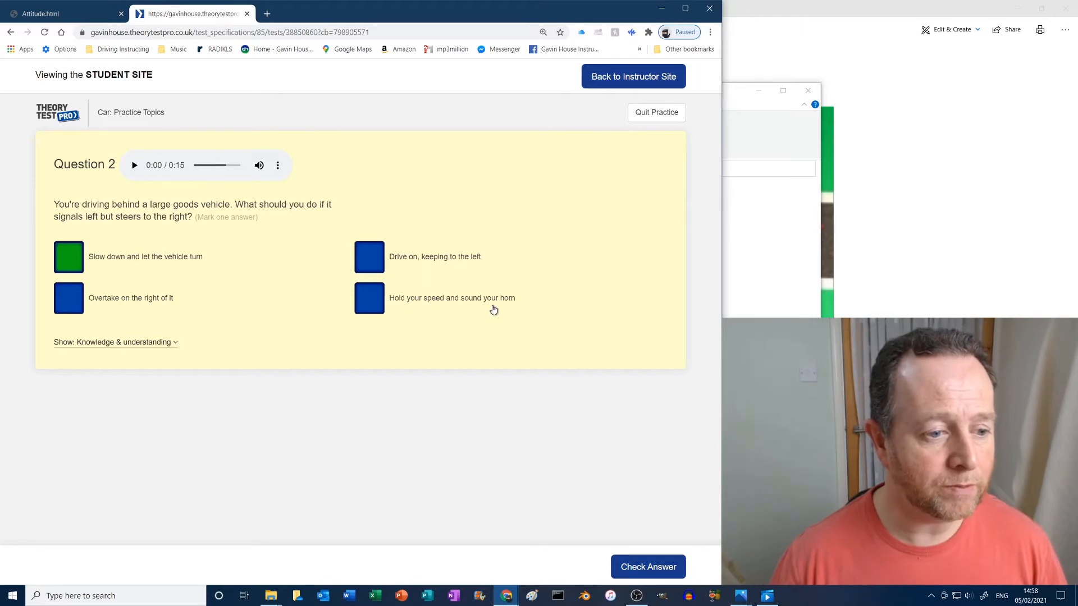
pyautogui.moveTo(564, 484)
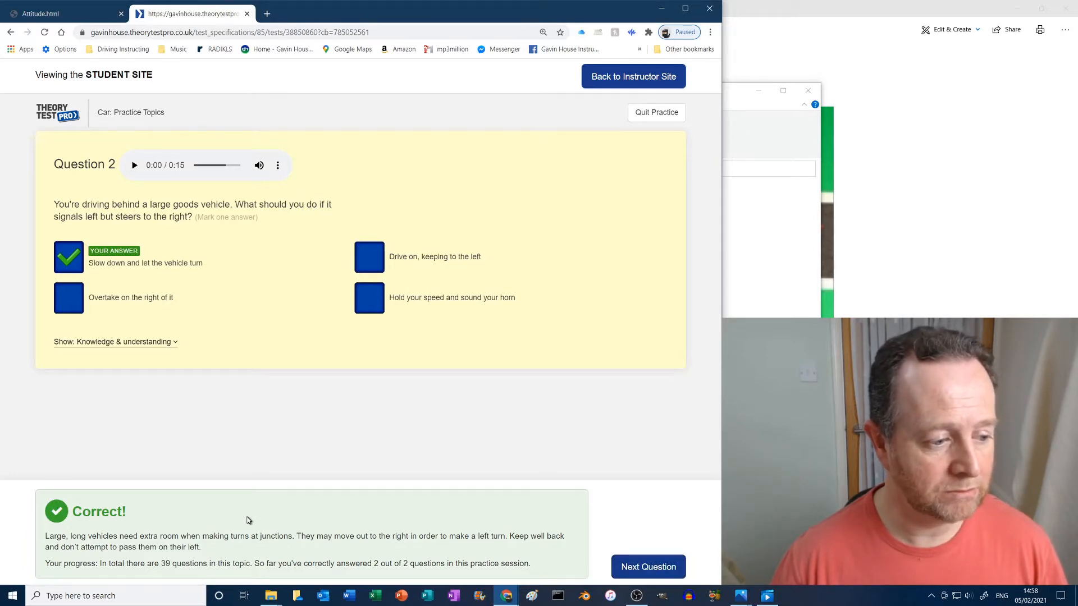
pyautogui.click(647, 567)
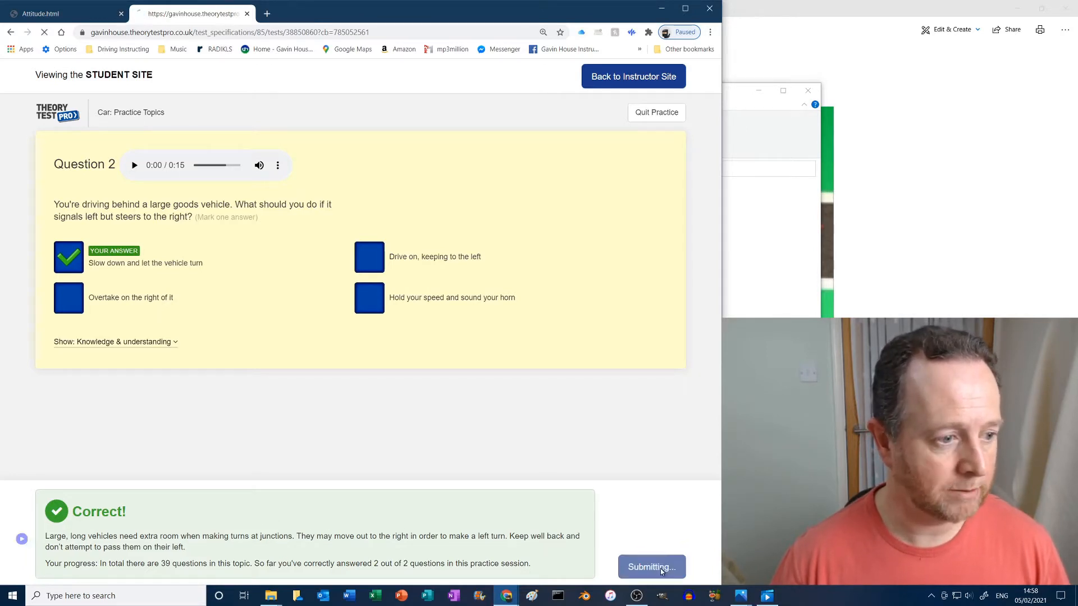
# Answer question 3 with 'Keep a steady course and allow the driver behind to overtake' and check it.
pyautogui.click(650, 567)
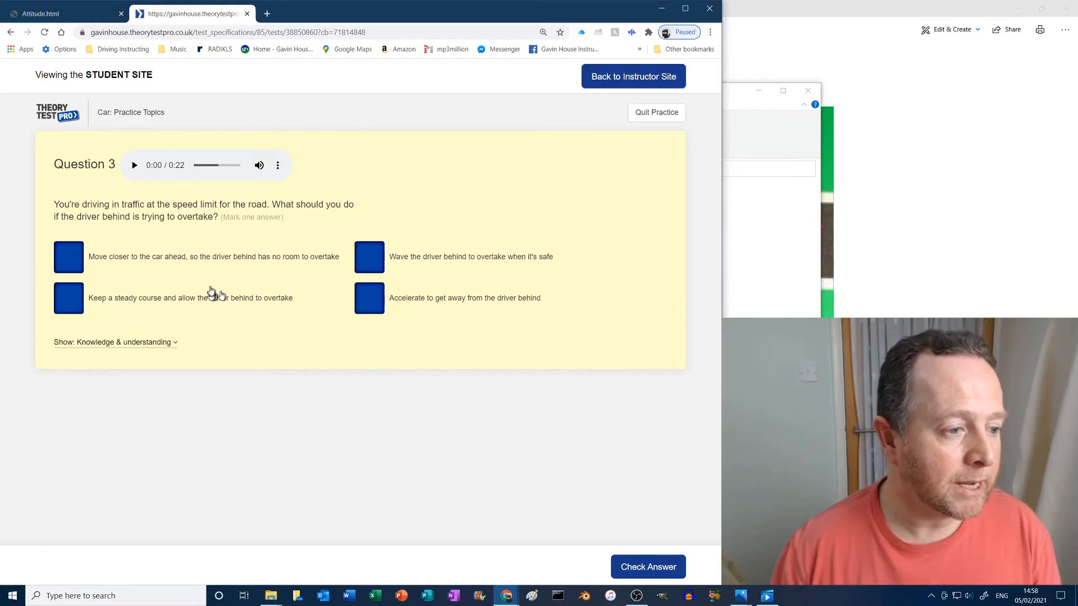
pyautogui.moveTo(228, 269)
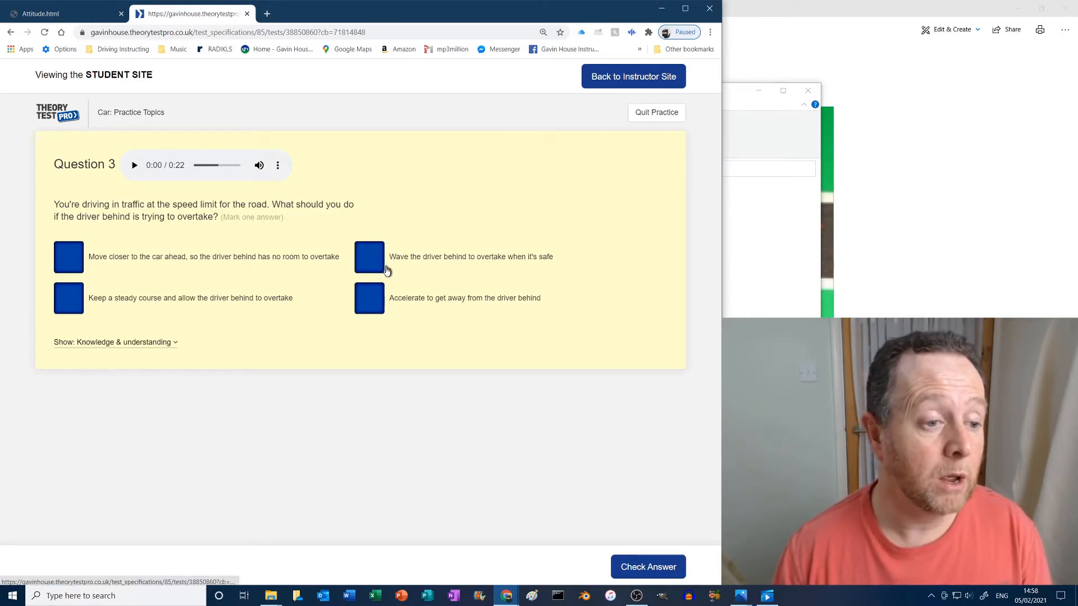
pyautogui.moveTo(527, 265)
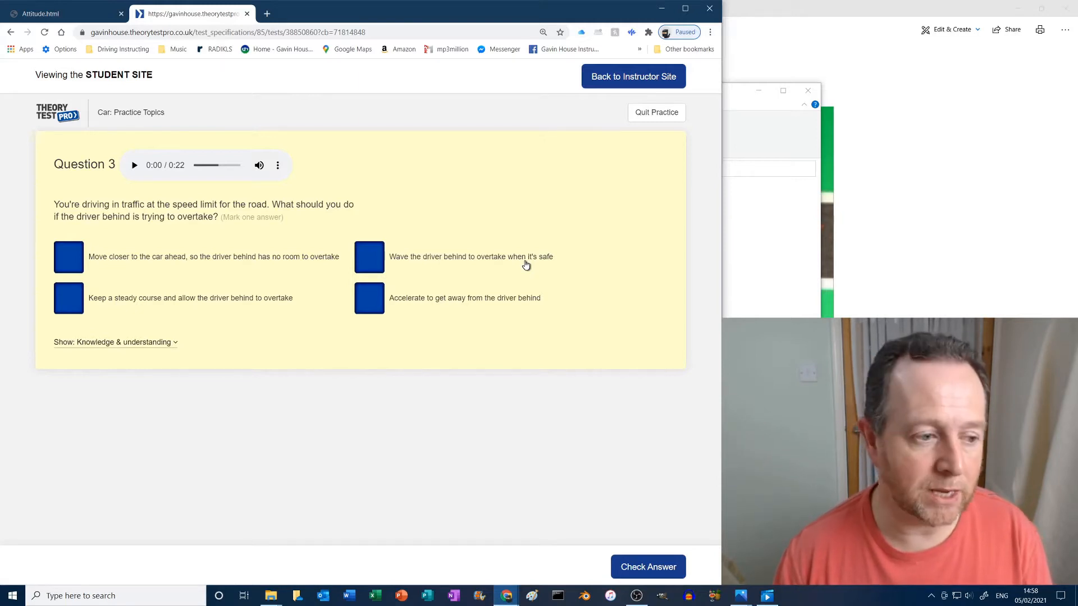
pyautogui.moveTo(200, 308)
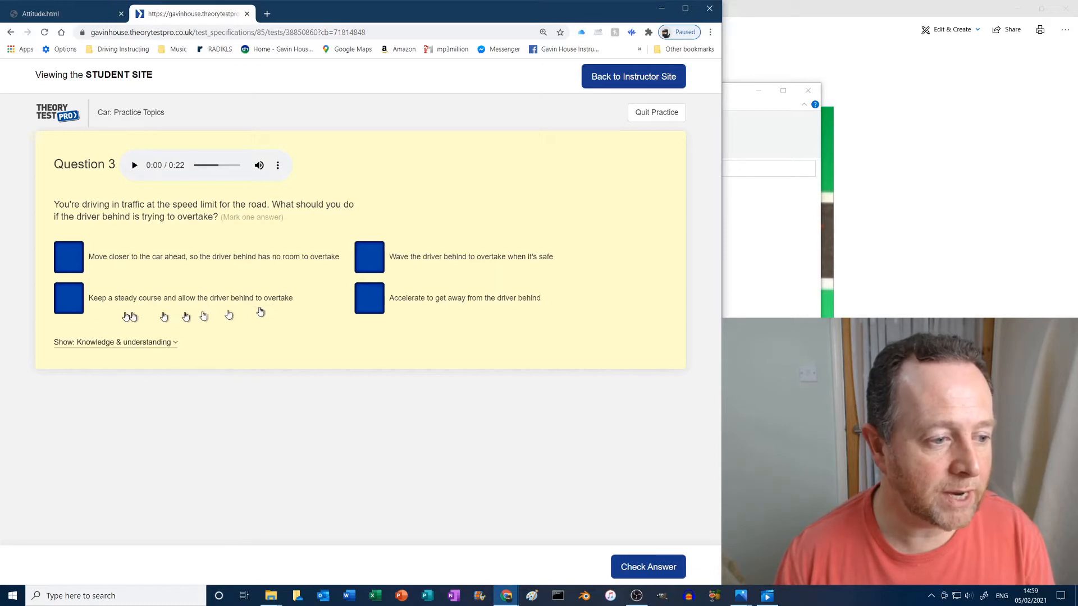
pyautogui.click(68, 297)
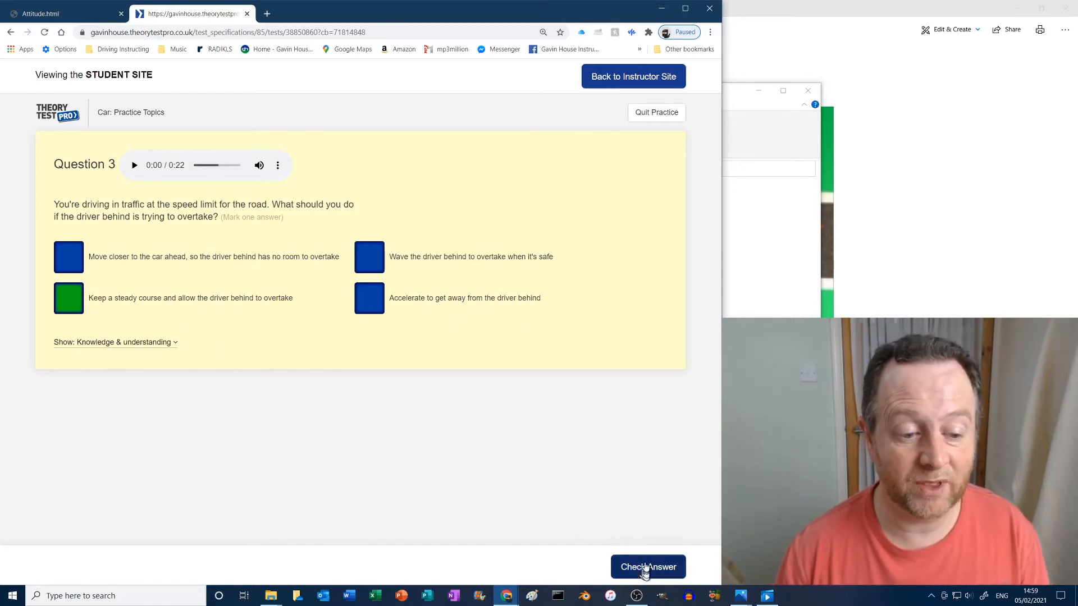
pyautogui.click(646, 566)
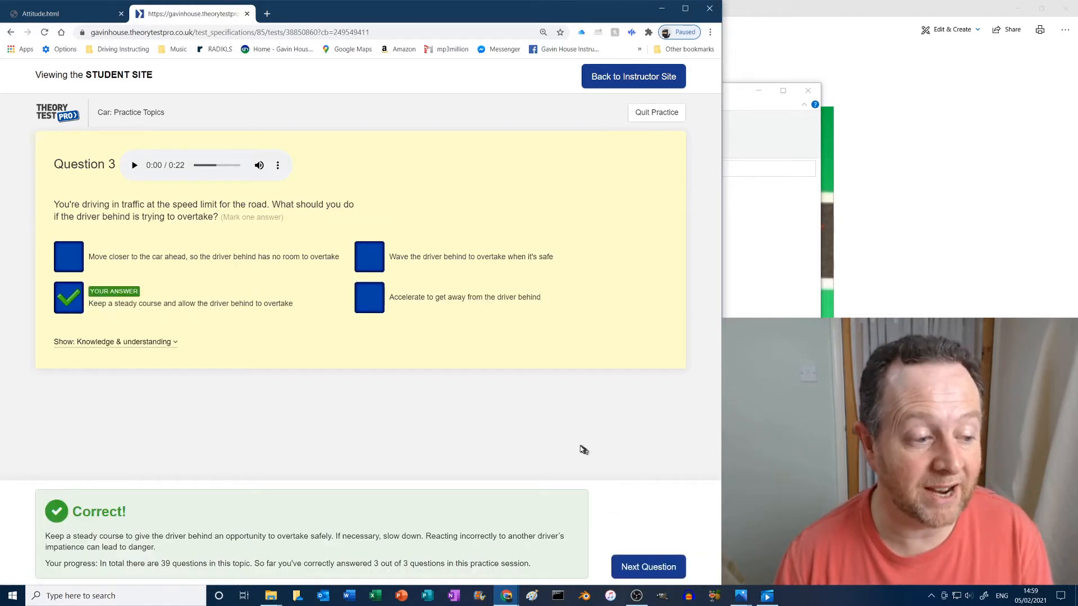
pyautogui.moveTo(582, 445)
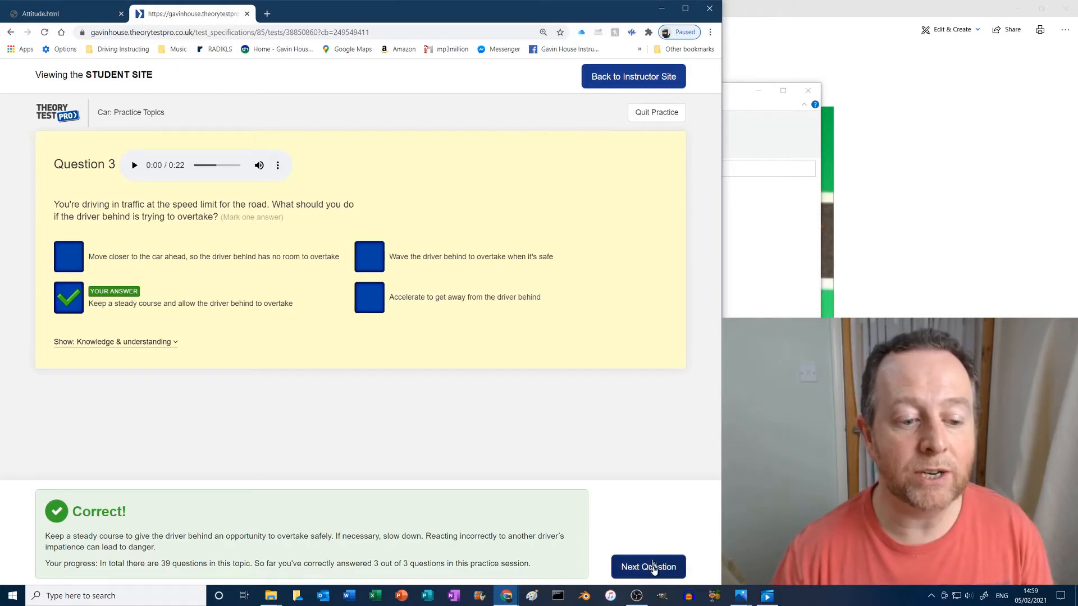
# Go to the sheep herder question and select 'Stop and switch off your engine'.
pyautogui.click(647, 567)
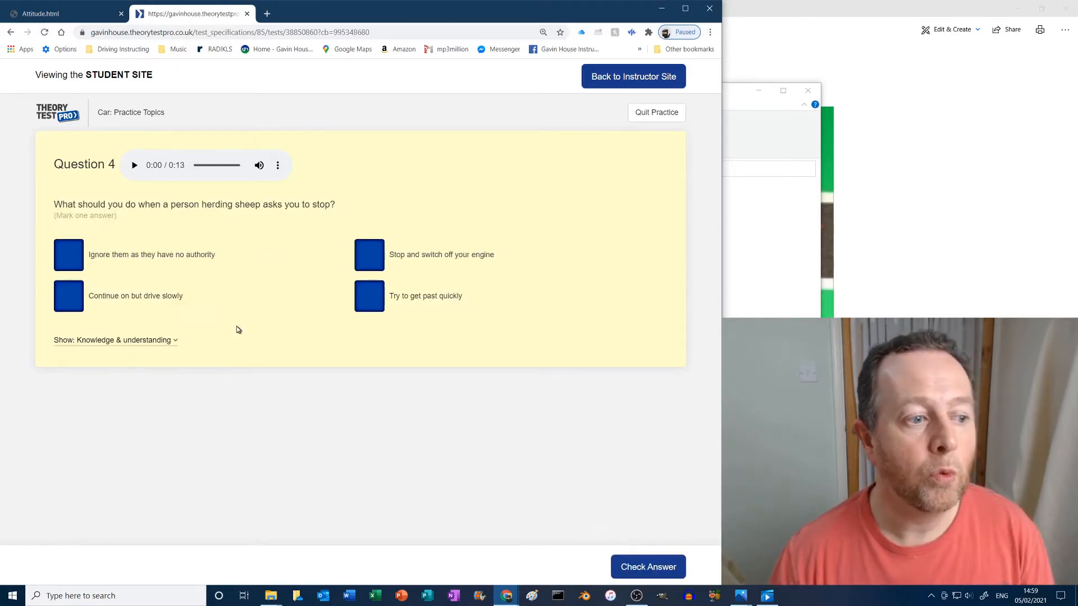
pyautogui.moveTo(244, 291)
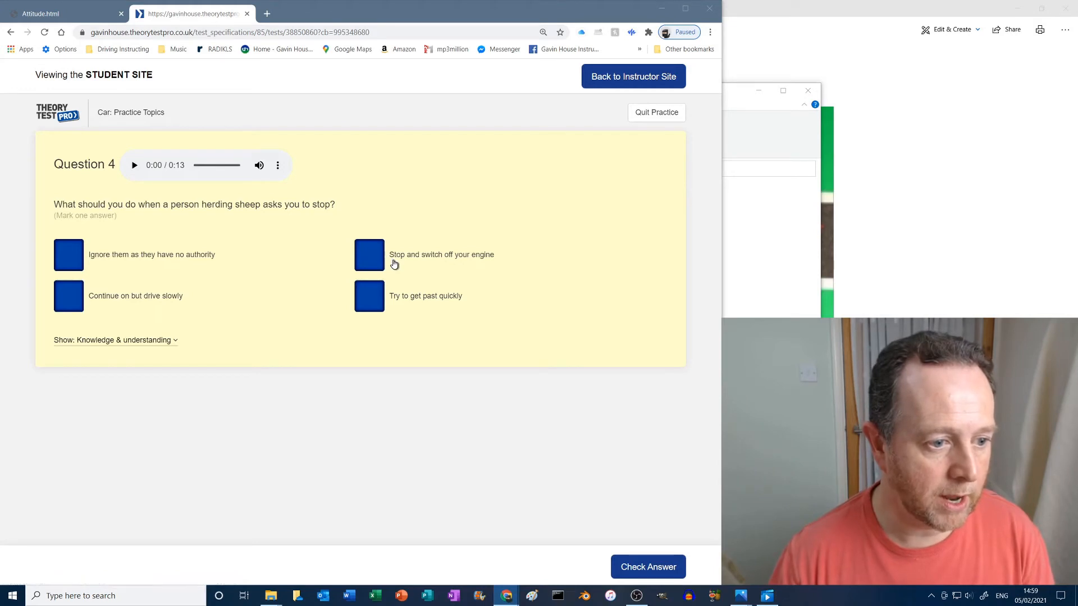
pyautogui.click(369, 254)
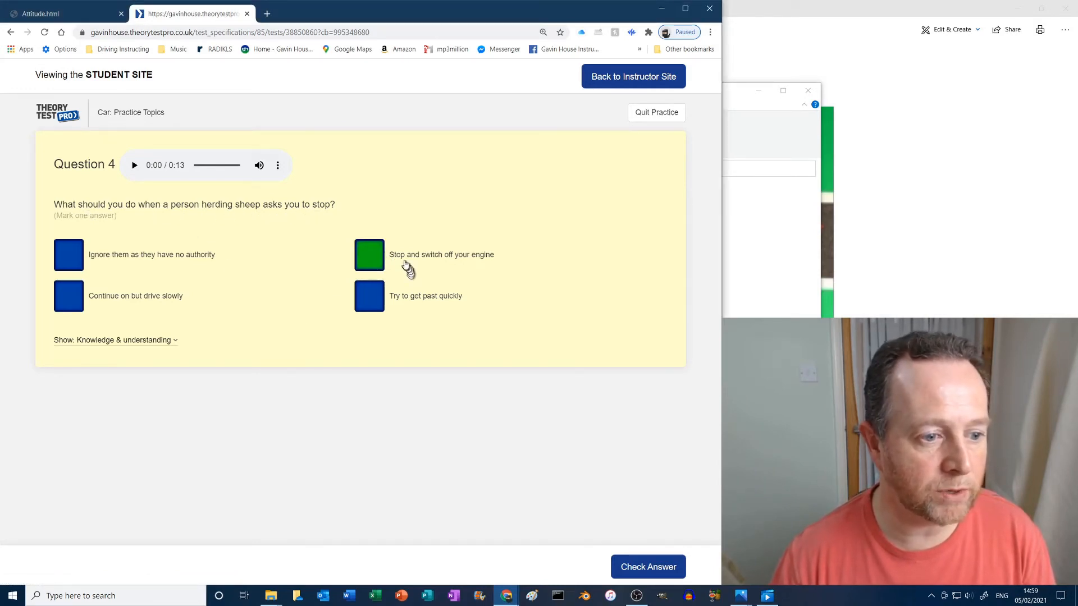
pyautogui.moveTo(104, 307)
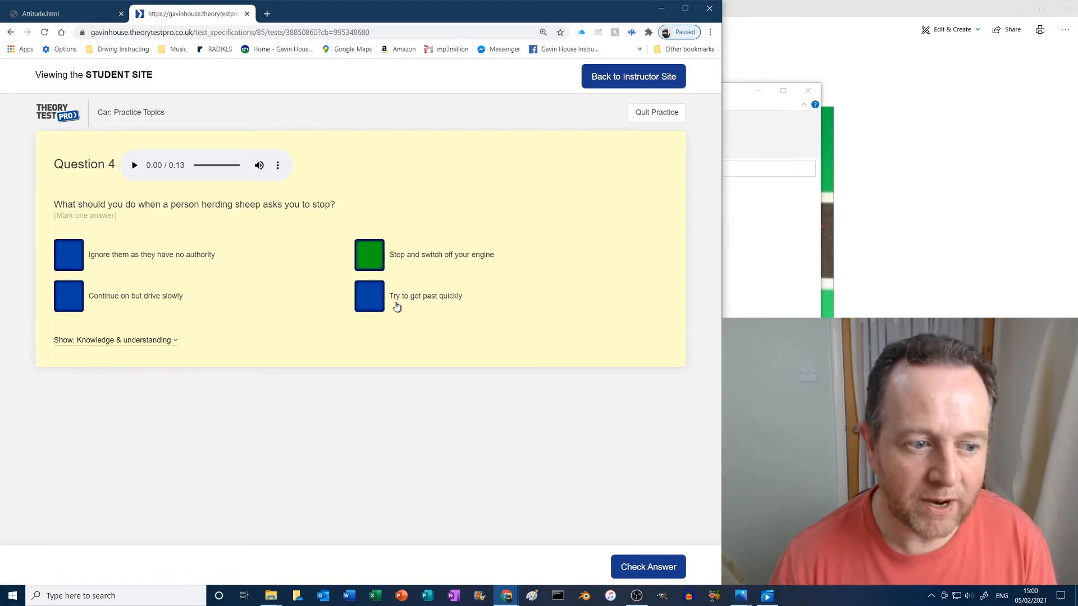
pyautogui.moveTo(255, 244)
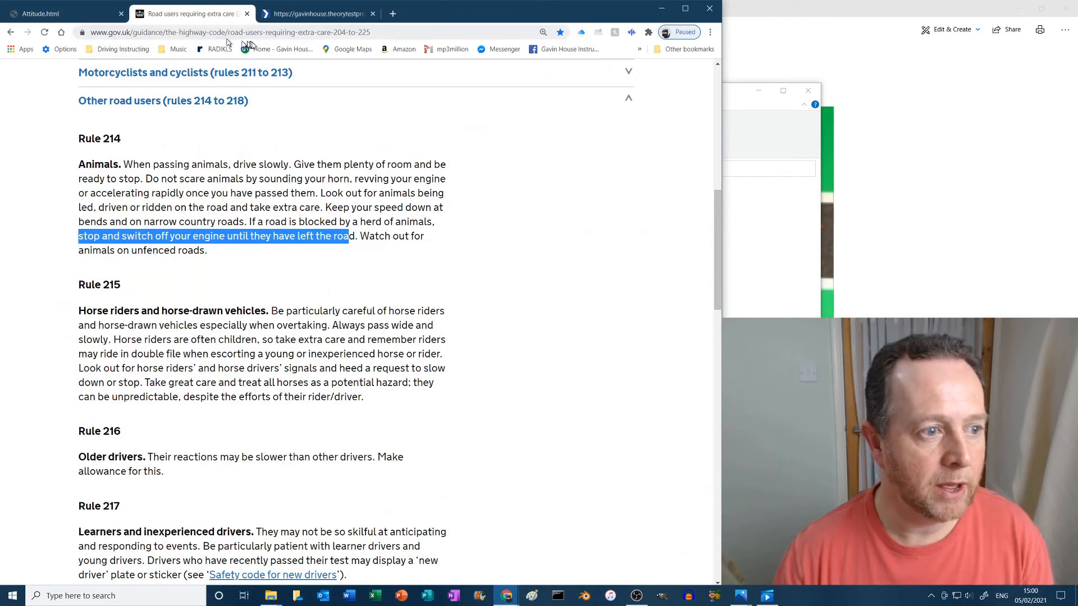
pyautogui.moveTo(98, 146)
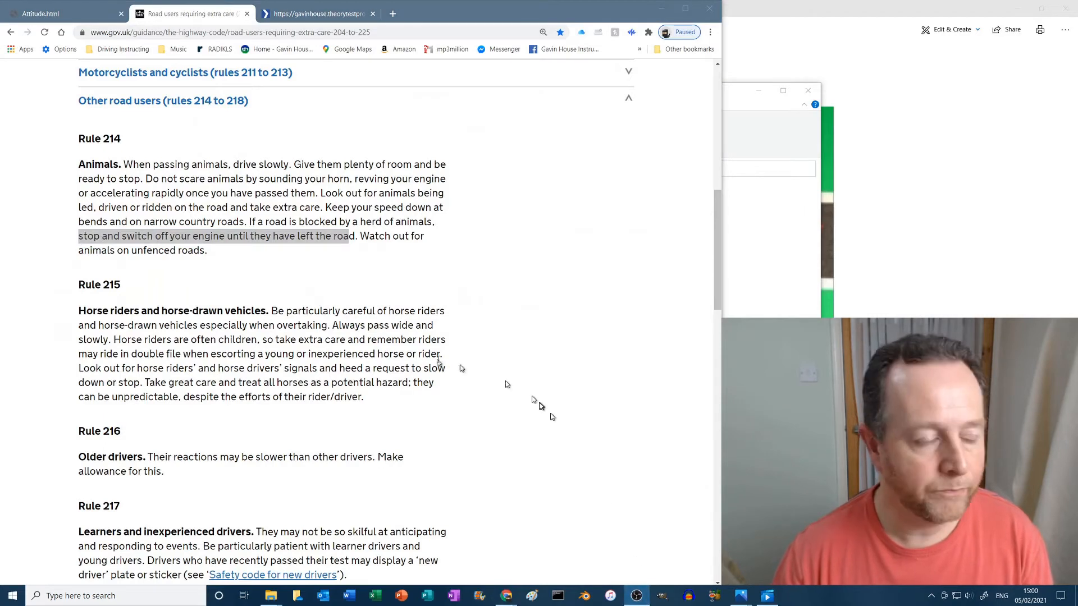
pyautogui.moveTo(447, 180)
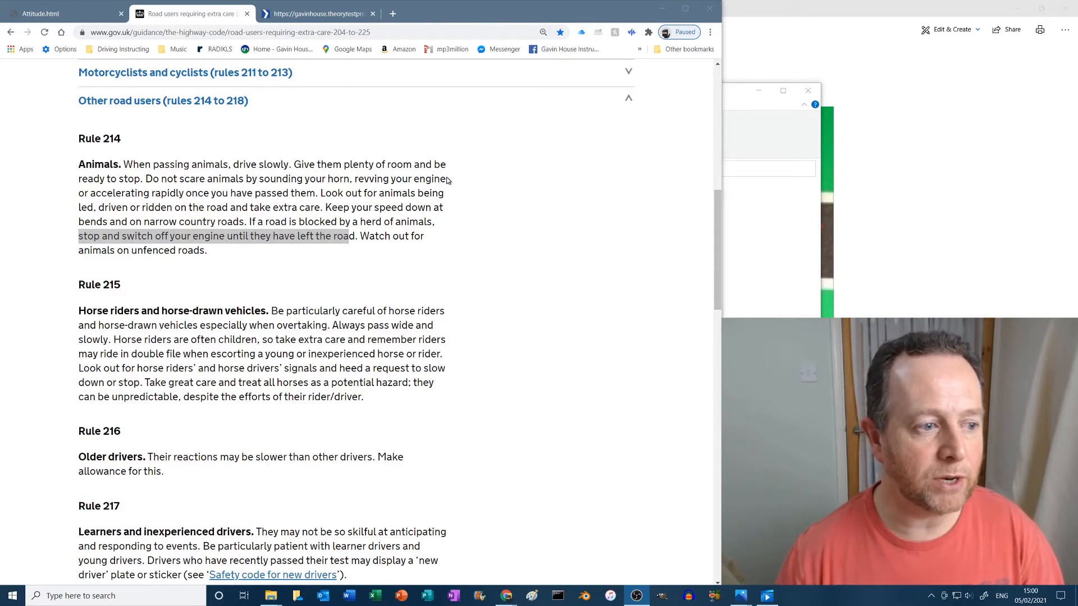
pyautogui.moveTo(510, 179)
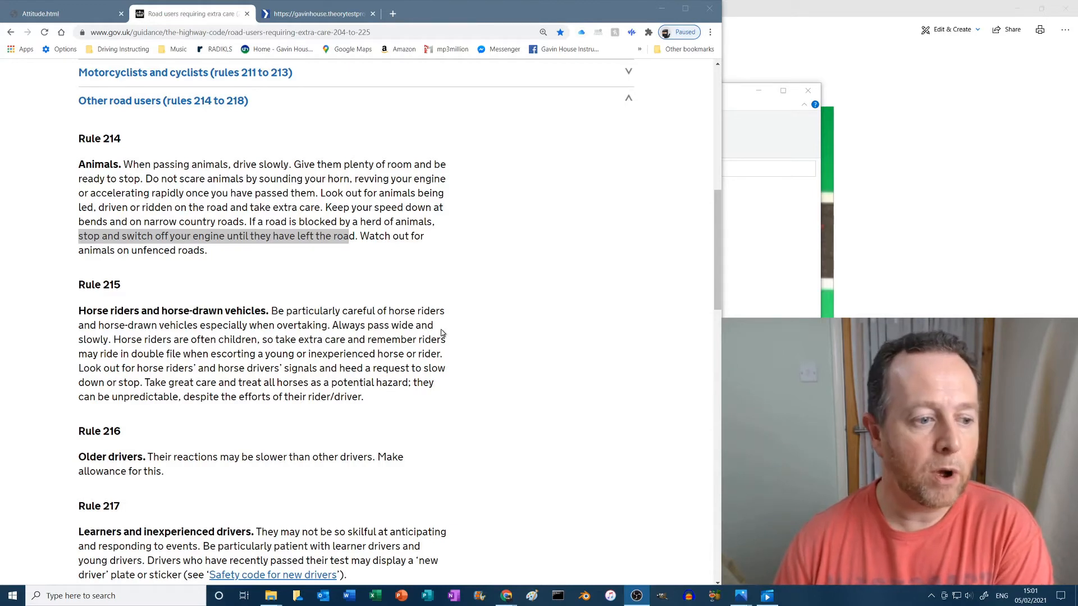
pyautogui.moveTo(474, 318)
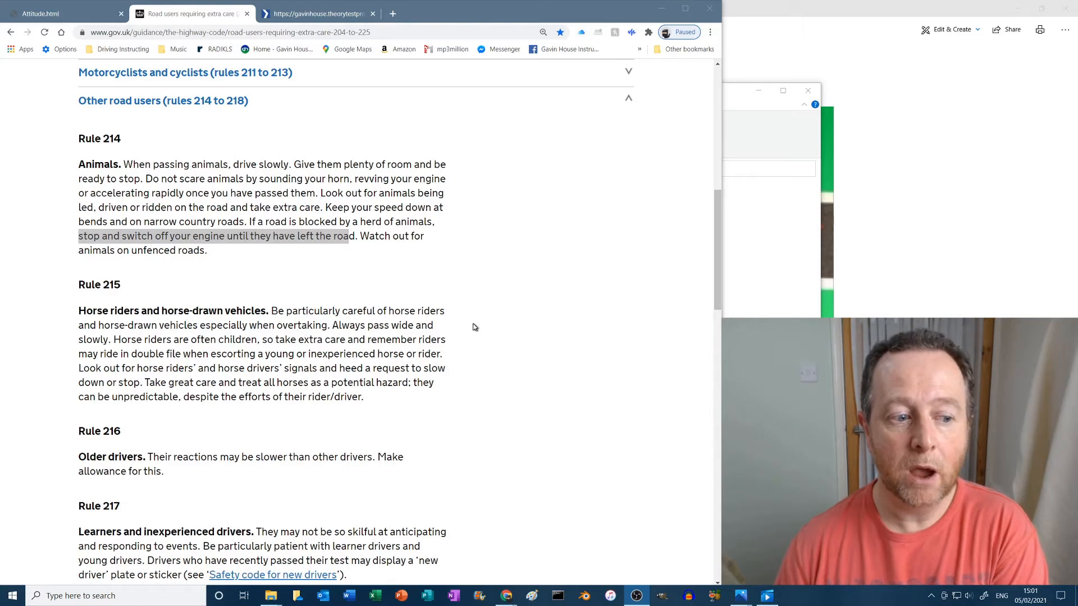
pyautogui.moveTo(465, 343)
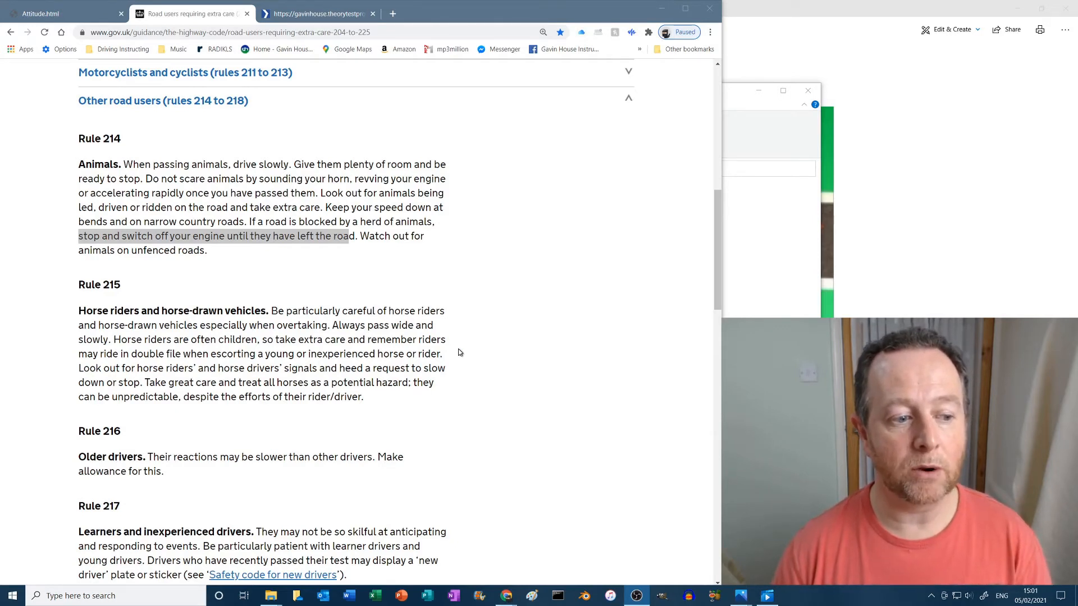
pyautogui.moveTo(488, 364)
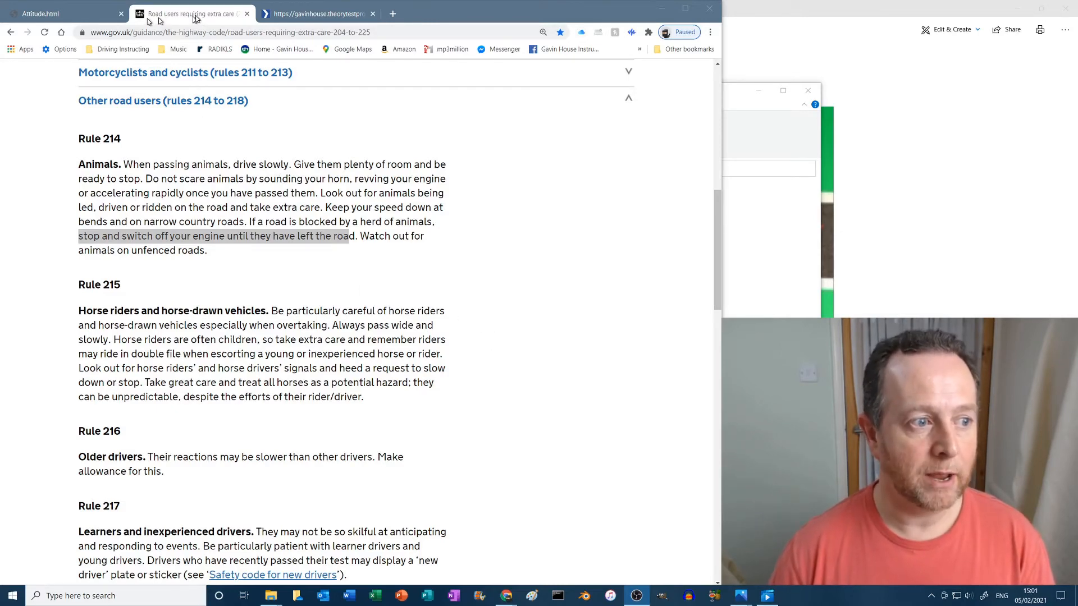
# View the Attitude.html results tab, then switch back to the Theory Test Pro question 4 tab.
pyautogui.click(41, 13)
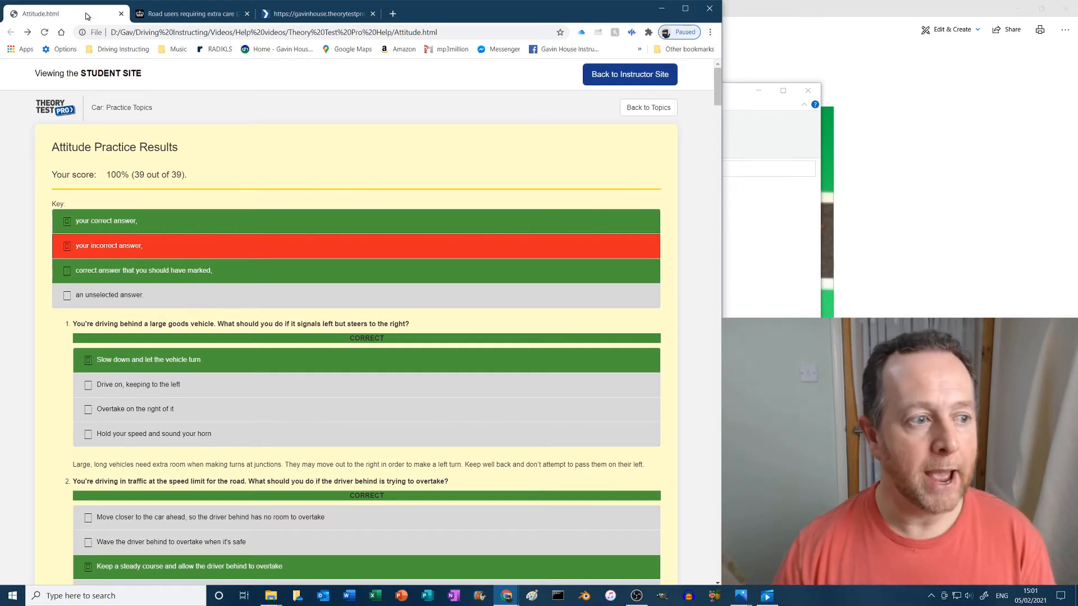
pyautogui.click(317, 13)
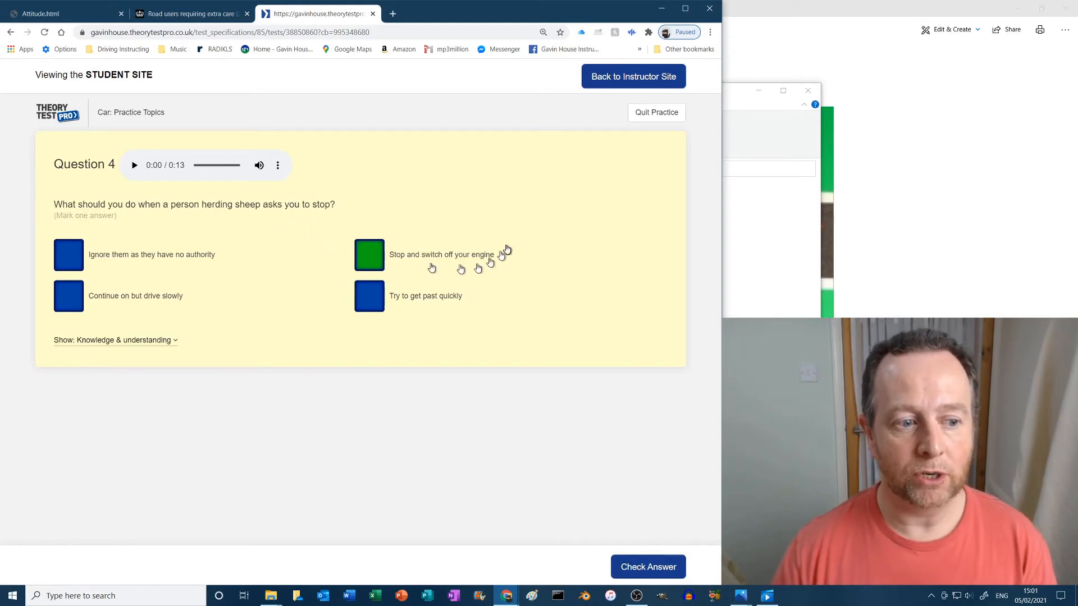
# Check question 4, then answer the horse-passing question 5 with 'Go past slowly and carefully'.
pyautogui.click(647, 567)
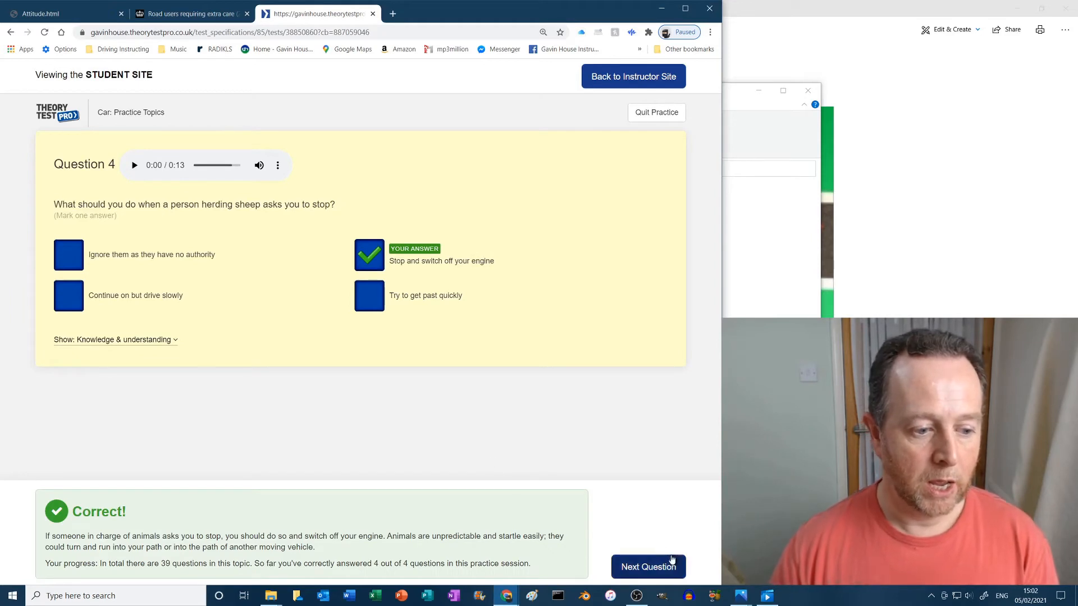
pyautogui.click(647, 566)
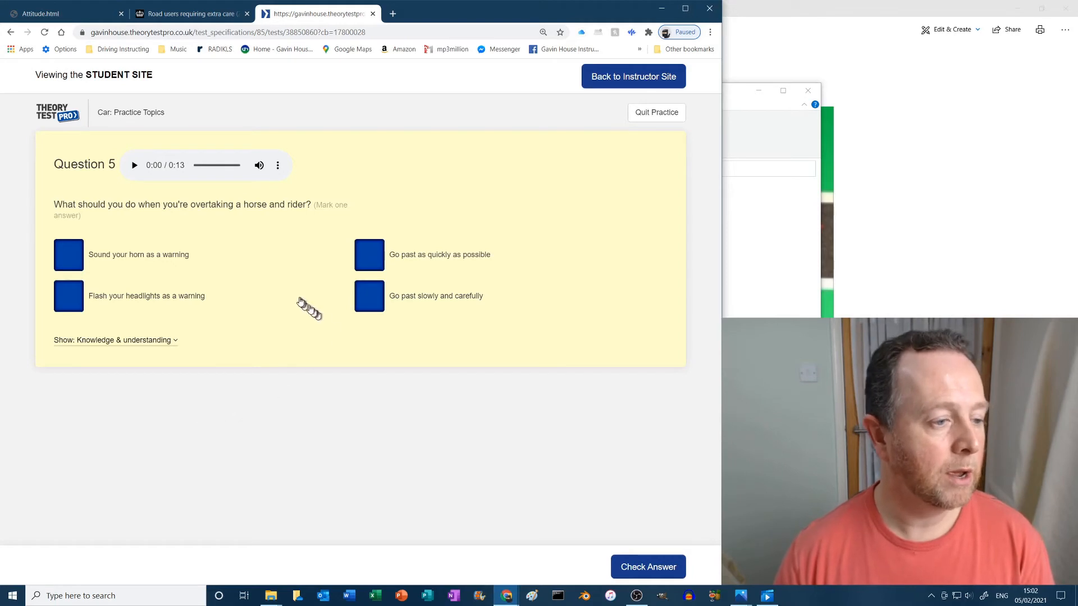
pyautogui.moveTo(276, 245)
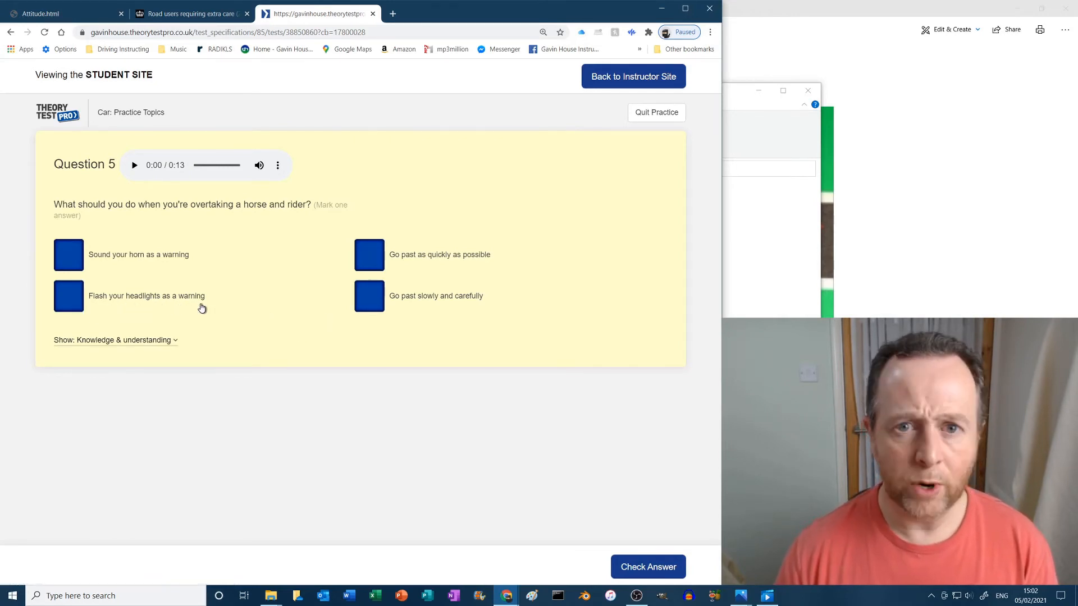
pyautogui.moveTo(416, 321)
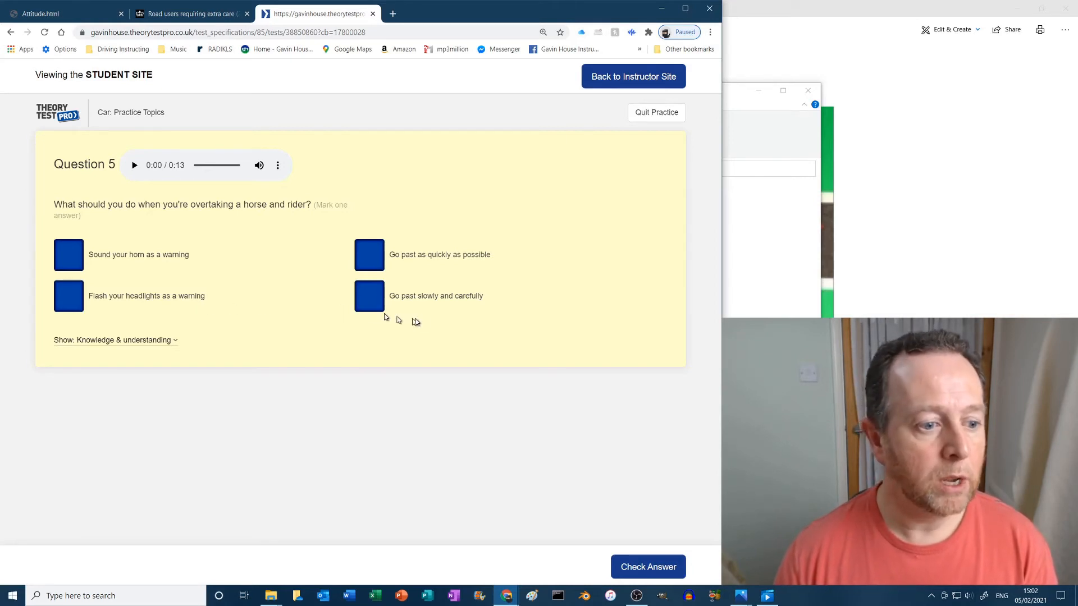
pyautogui.click(369, 295)
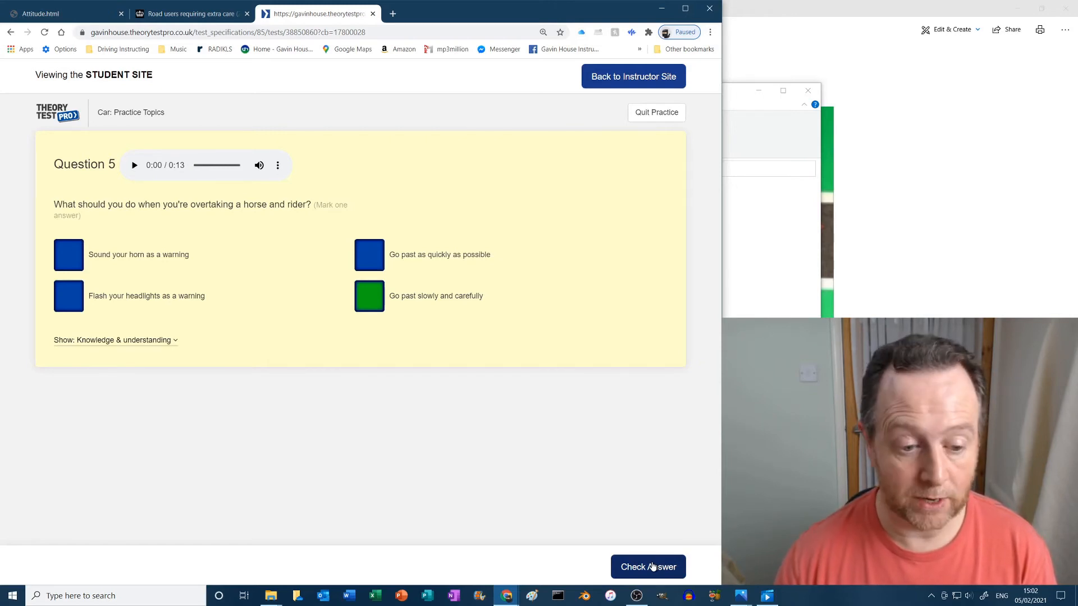
pyautogui.click(647, 568)
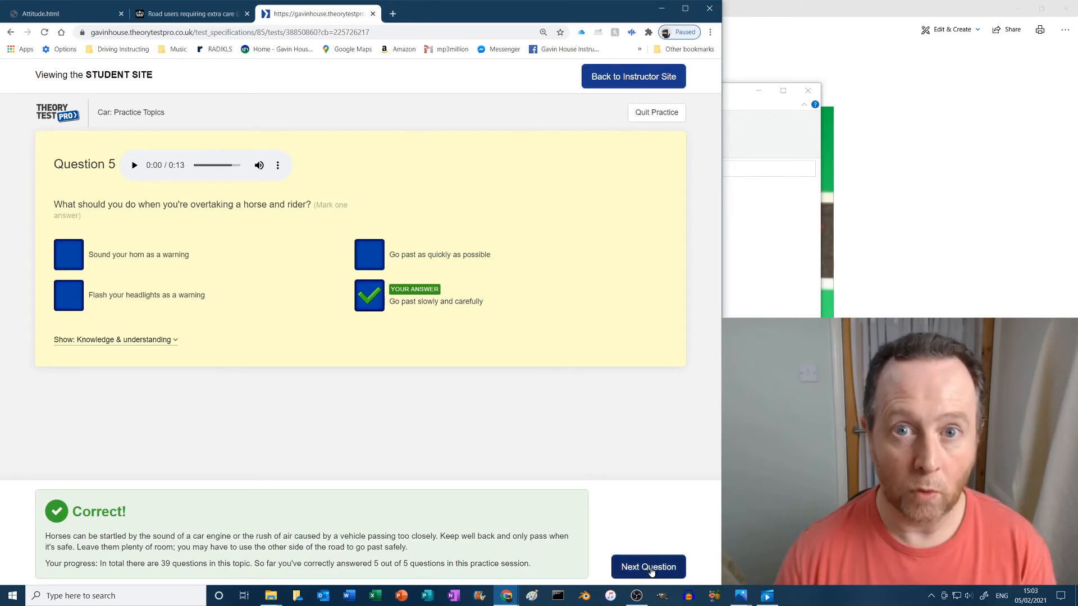
# Answer the puffin crossing question with 'When the pedestrians have cleared the crossing' and check it.
pyautogui.click(647, 567)
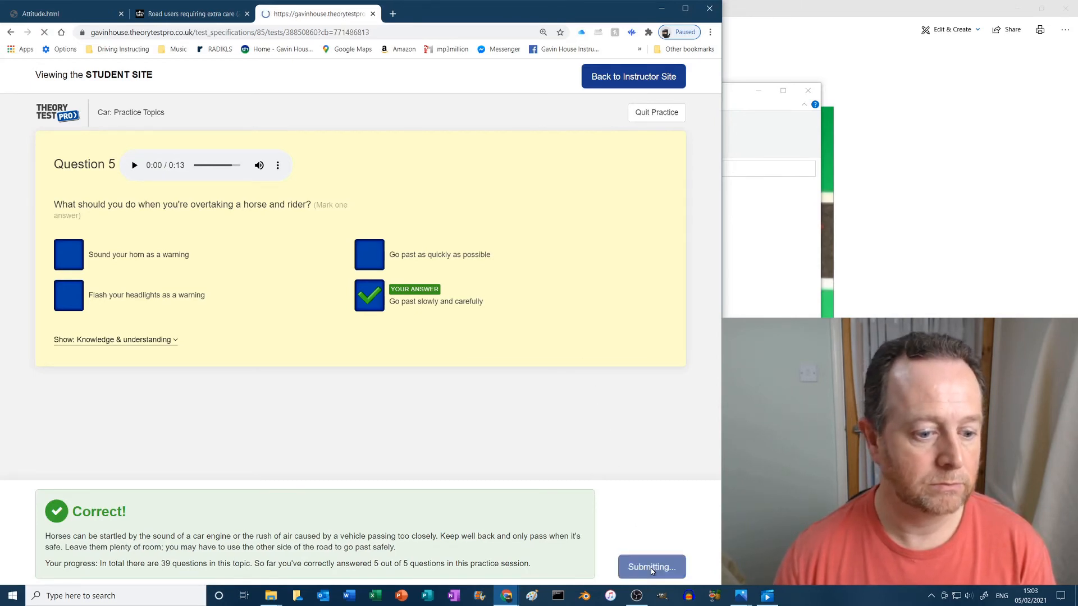
pyautogui.click(650, 567)
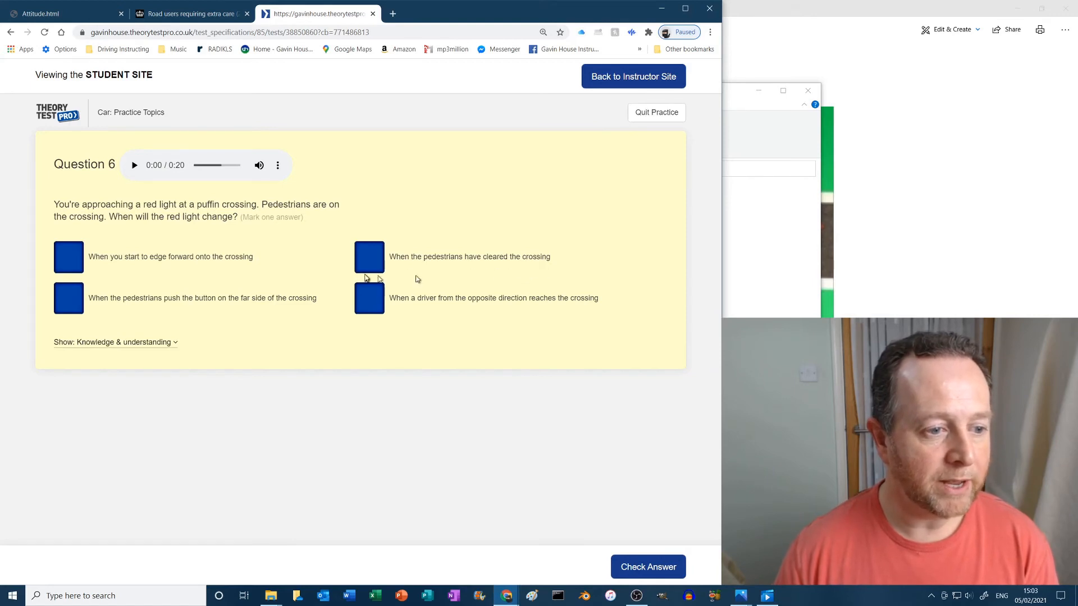
pyautogui.click(369, 257)
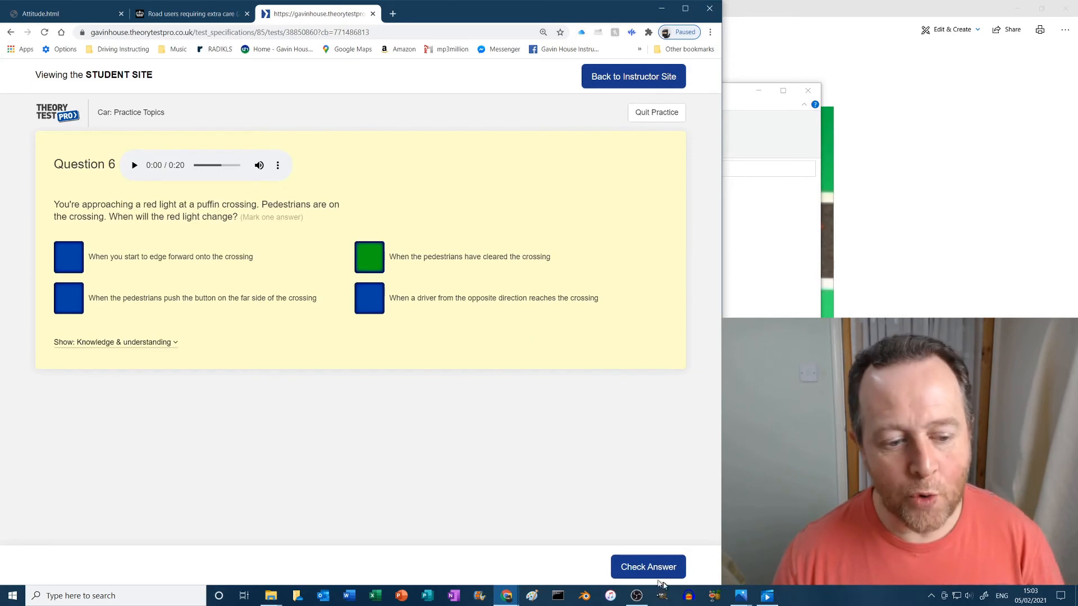
pyautogui.click(647, 567)
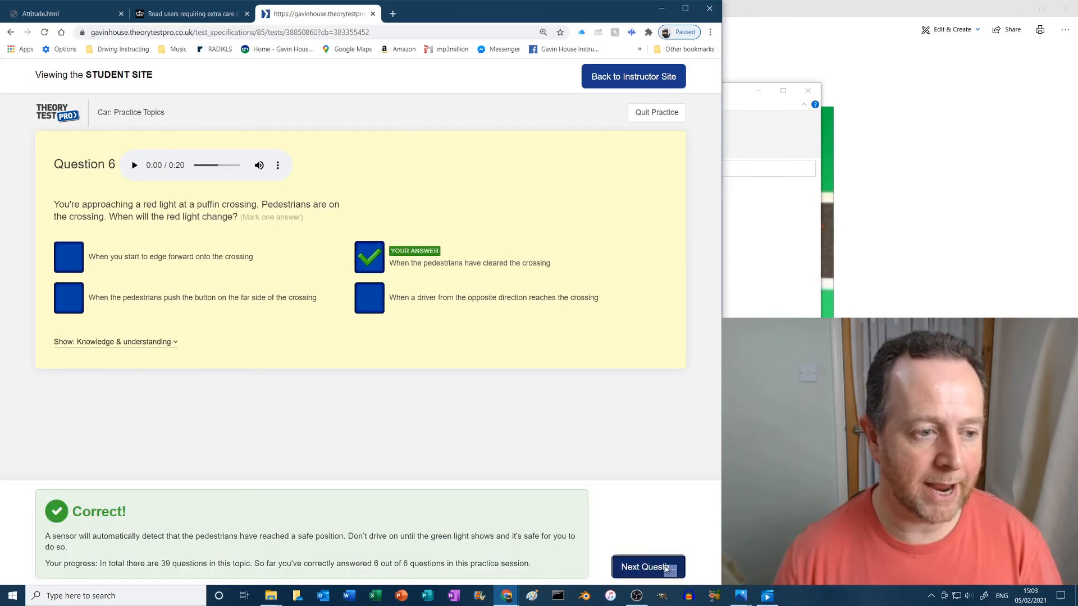
# Advance to question 7 and submit 'Competitive' as the answer.
pyautogui.click(647, 567)
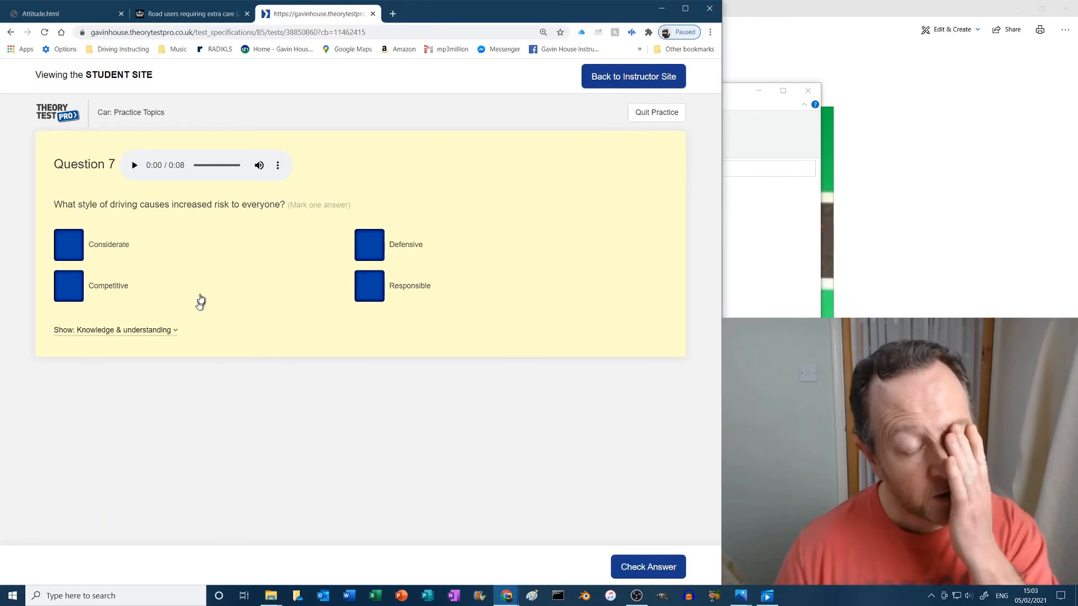
pyautogui.moveTo(113, 256)
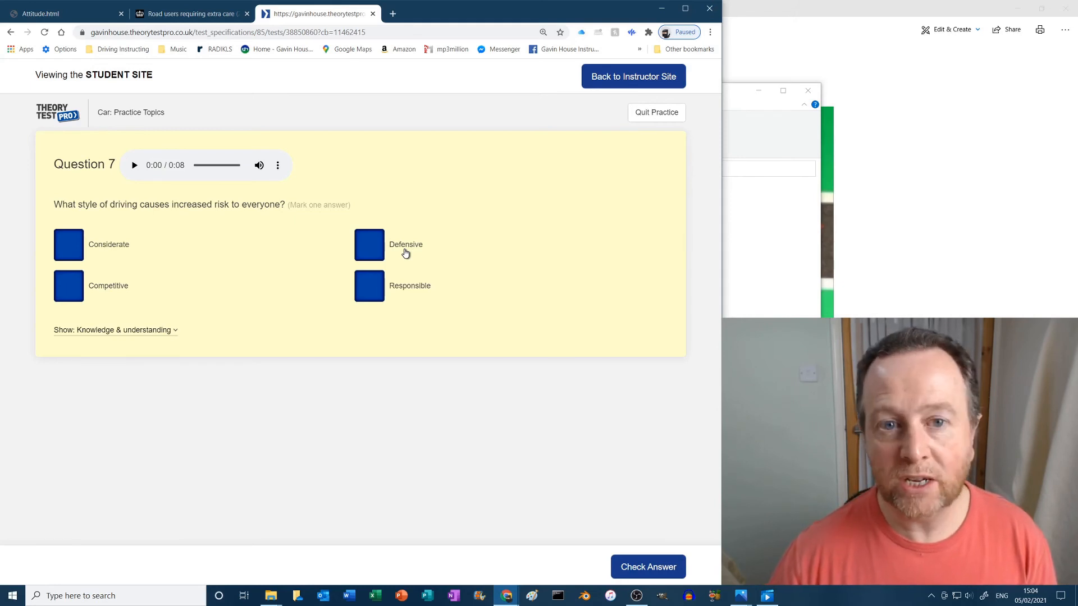
pyautogui.moveTo(142, 308)
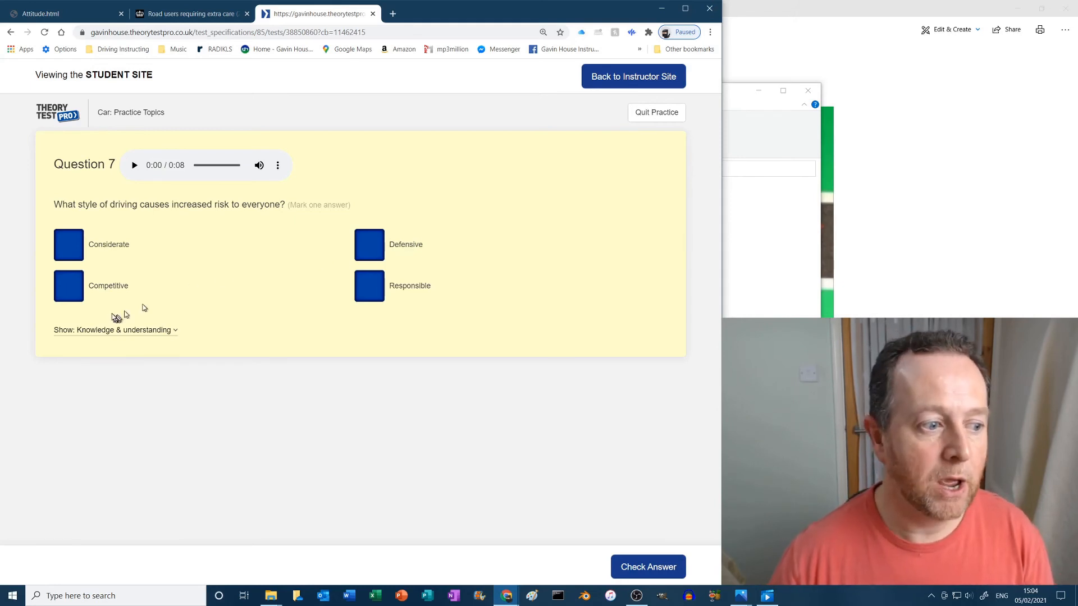
pyautogui.click(68, 286)
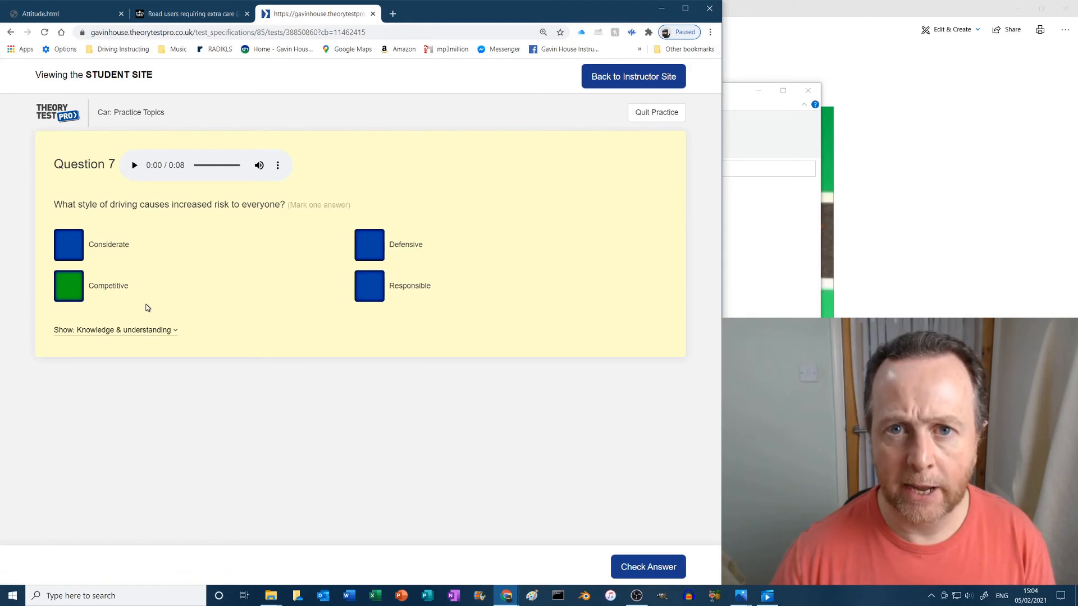
pyautogui.moveTo(239, 296)
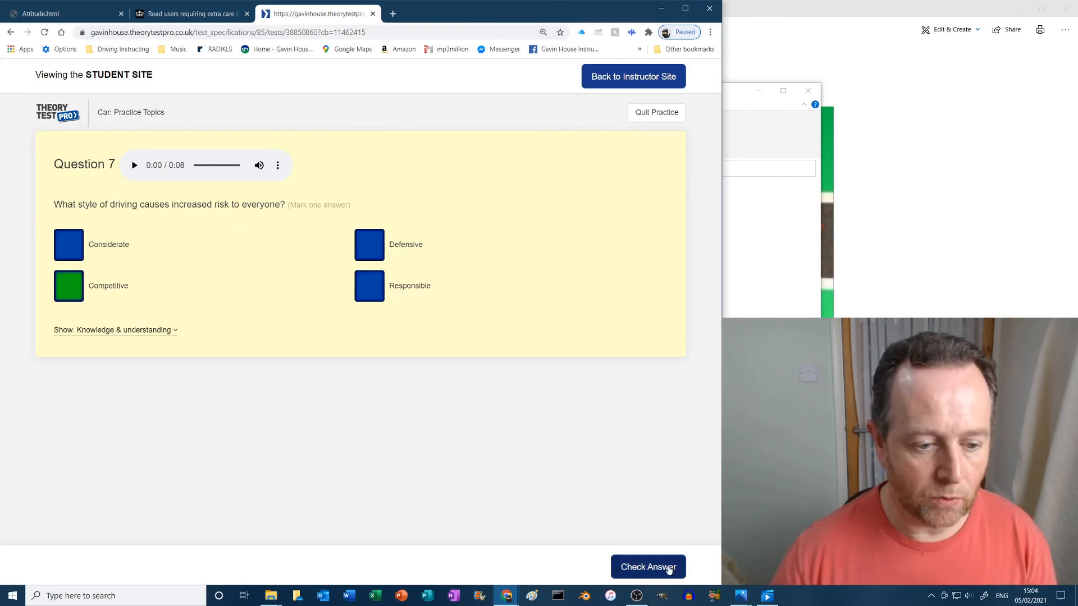
pyautogui.click(647, 566)
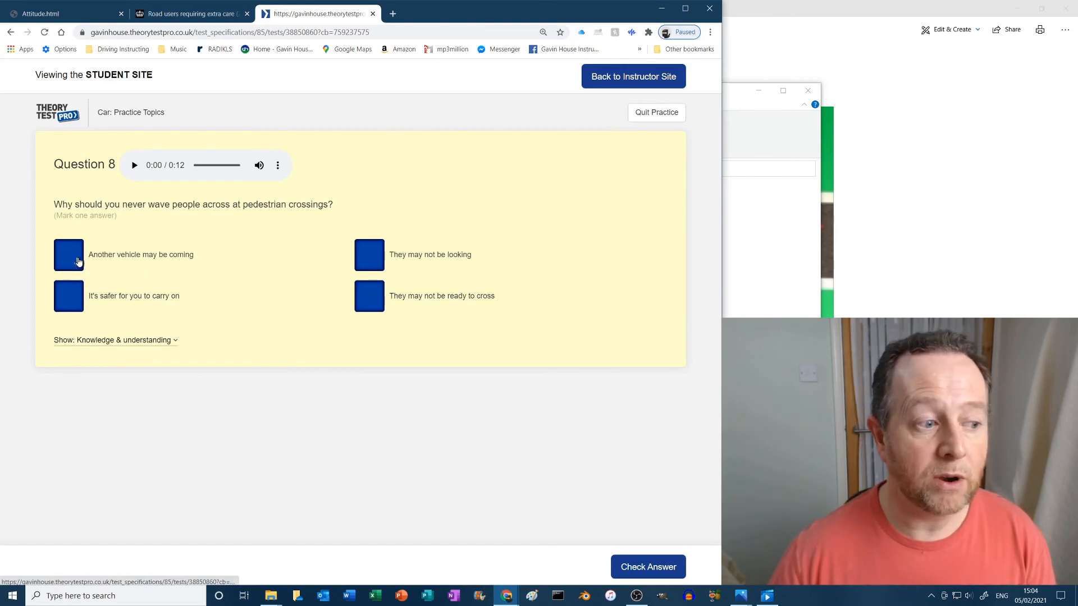
# Answer the waving-across question with 'Another vehicle may be coming', check it, and go to question 9.
pyautogui.click(68, 254)
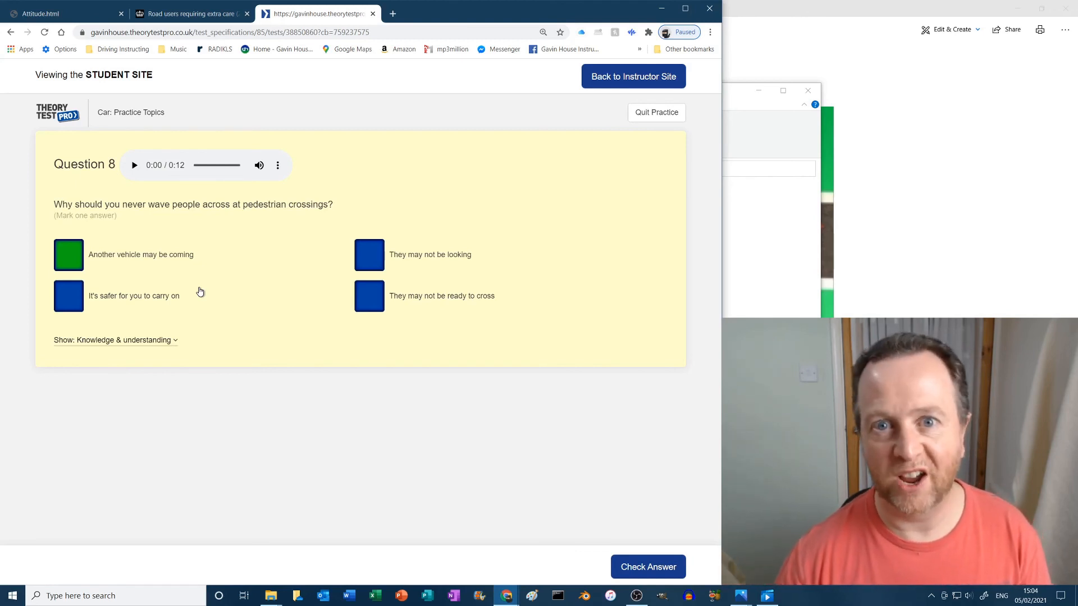
pyautogui.moveTo(159, 267)
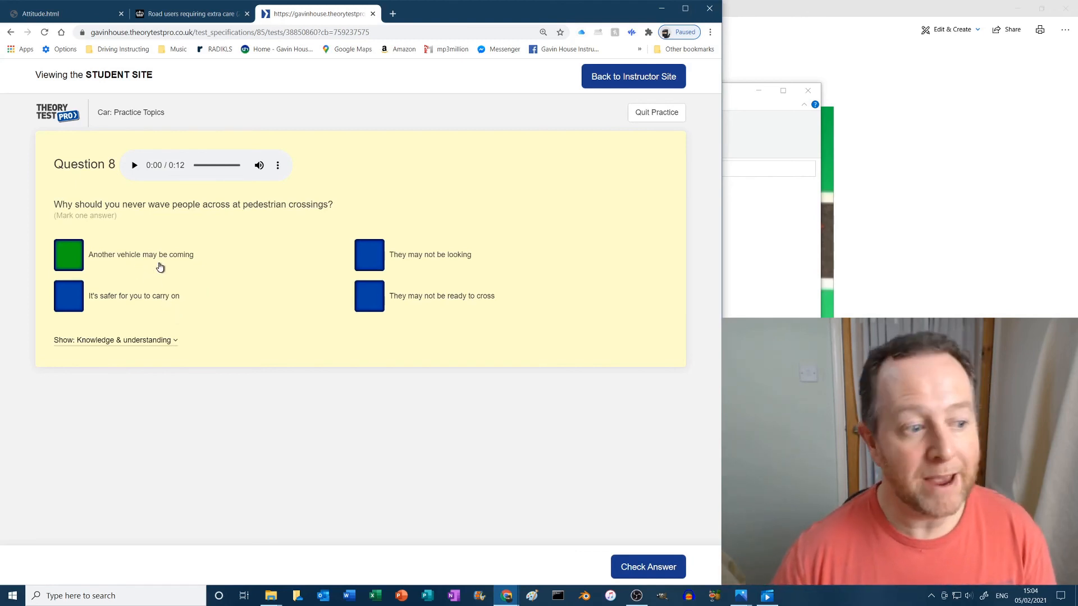
pyautogui.moveTo(447, 263)
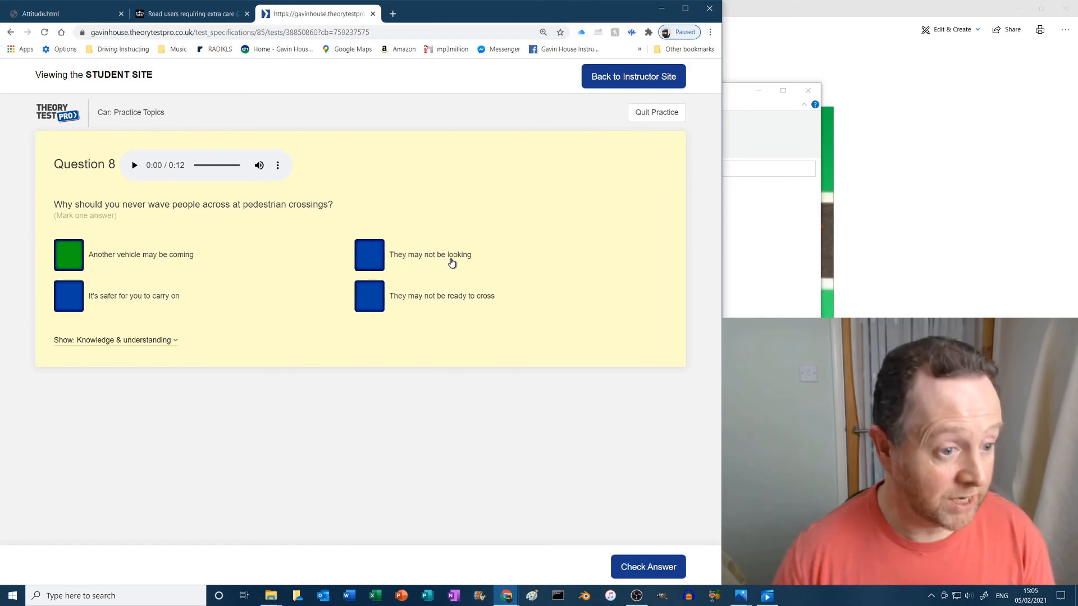
pyautogui.moveTo(187, 308)
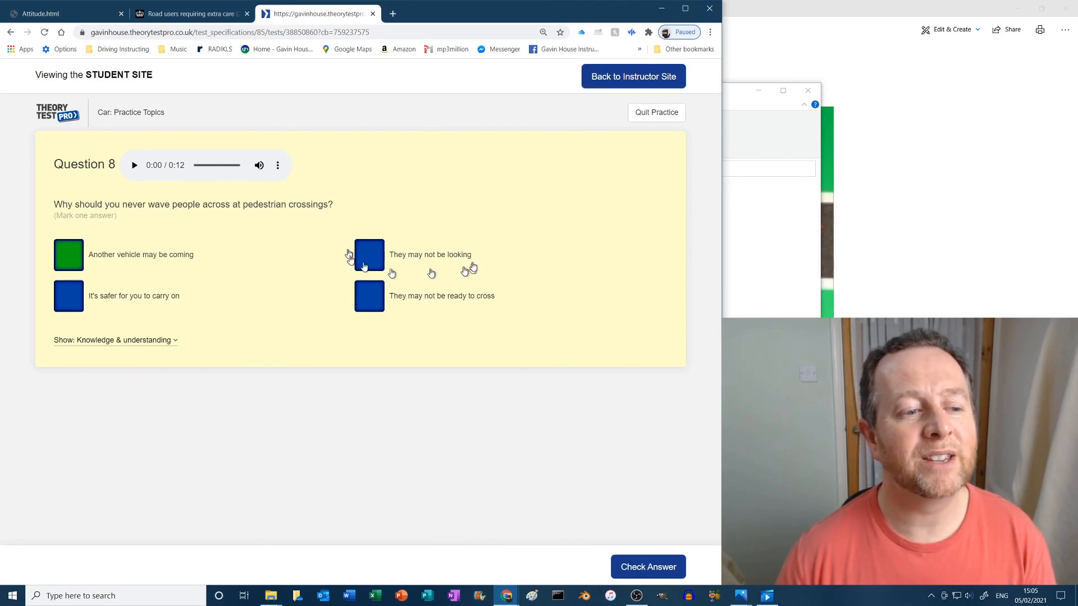
pyautogui.moveTo(89, 260)
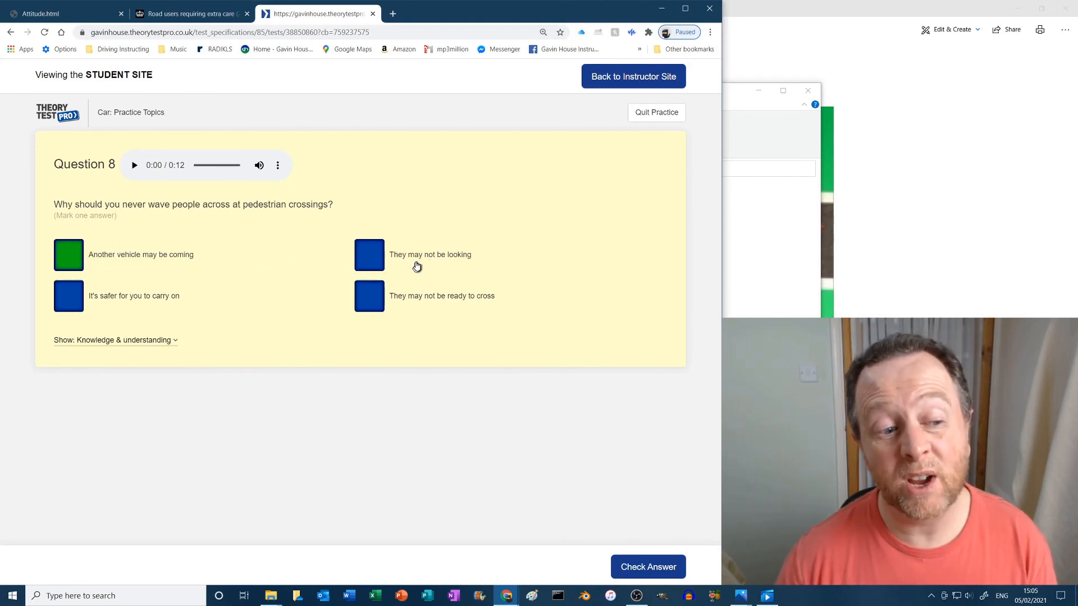
pyautogui.moveTo(165, 278)
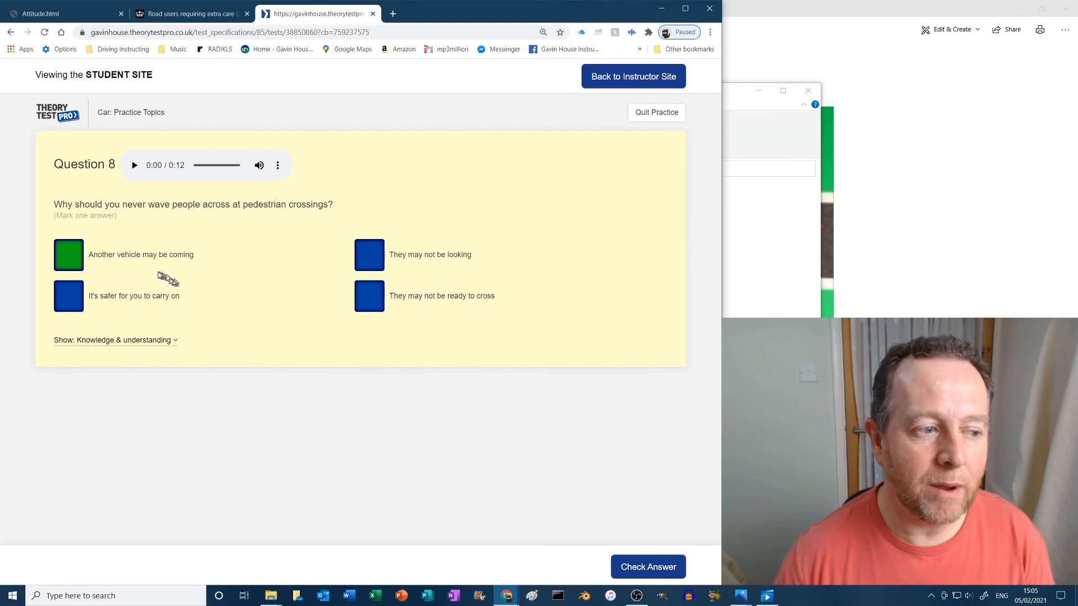
pyautogui.click(646, 567)
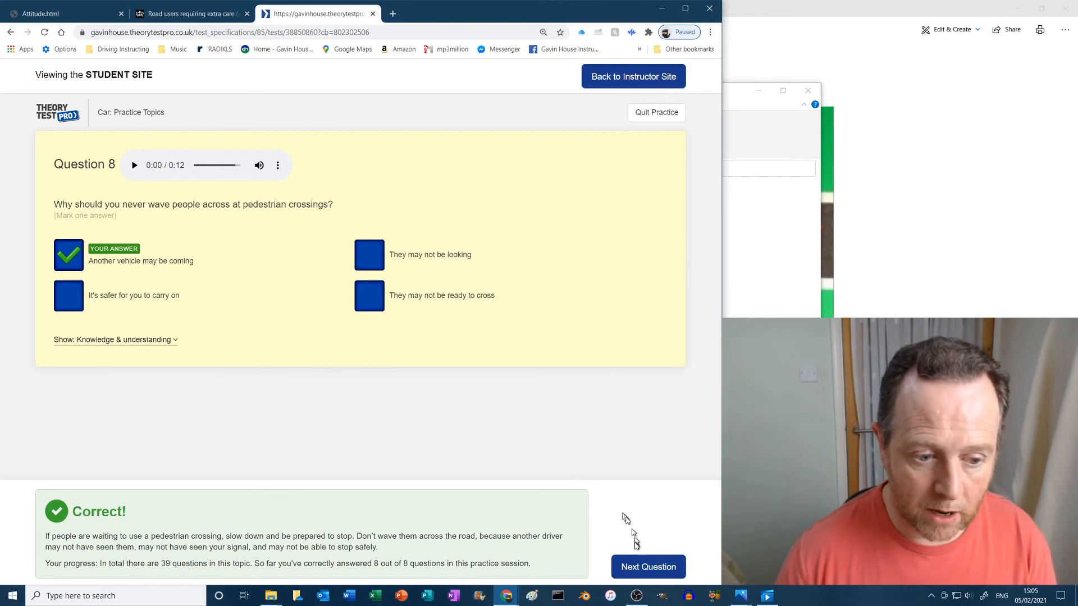
pyautogui.click(647, 566)
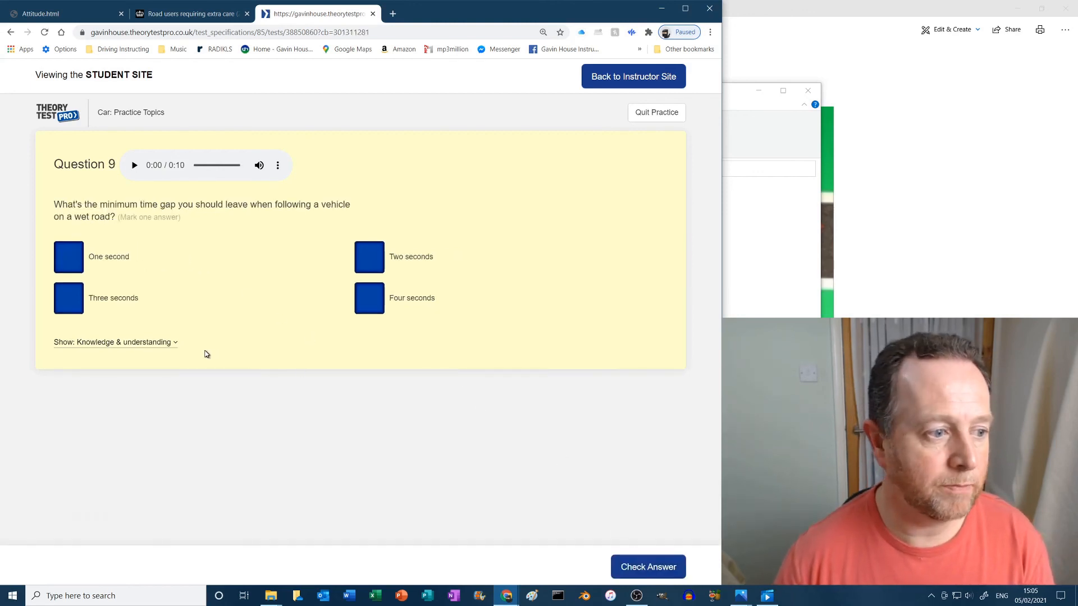